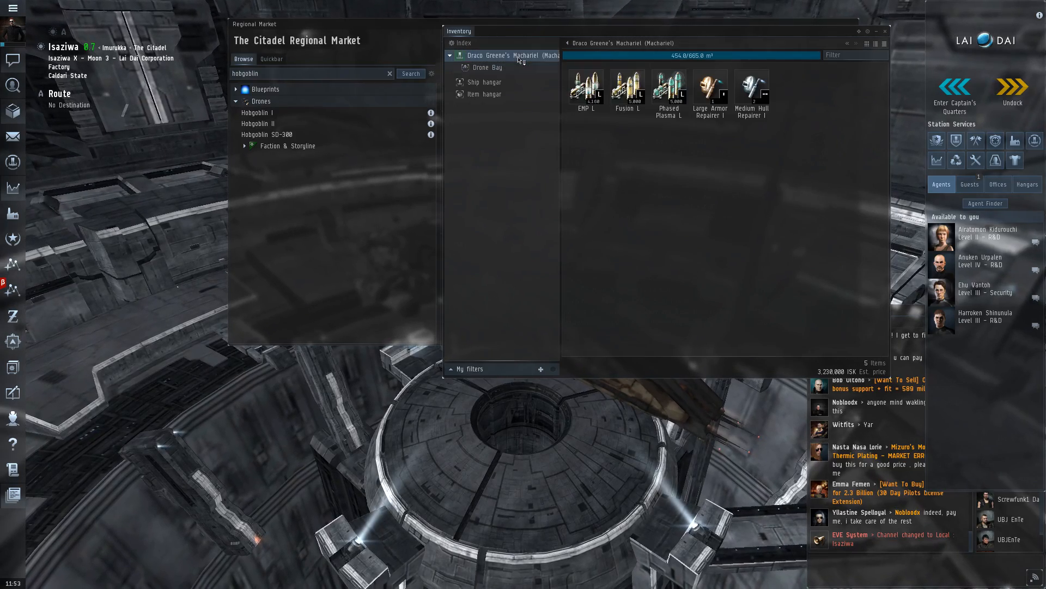
pyautogui.moveTo(265, 89)
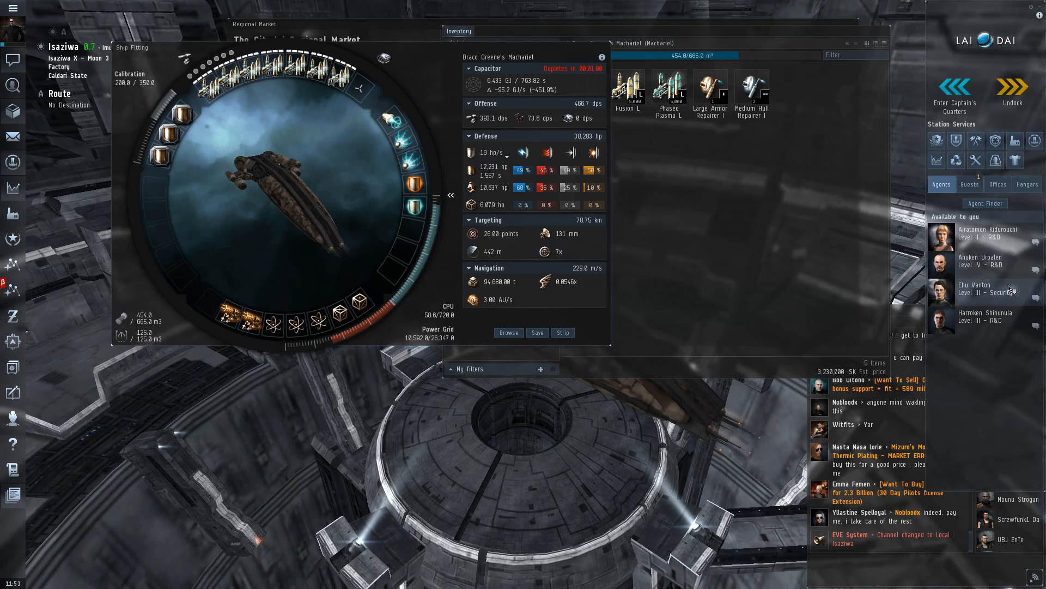
# Step: Open a conversation with the Level III Security agent Ehu Vantoh to view the mission offer
pyautogui.click(974, 287)
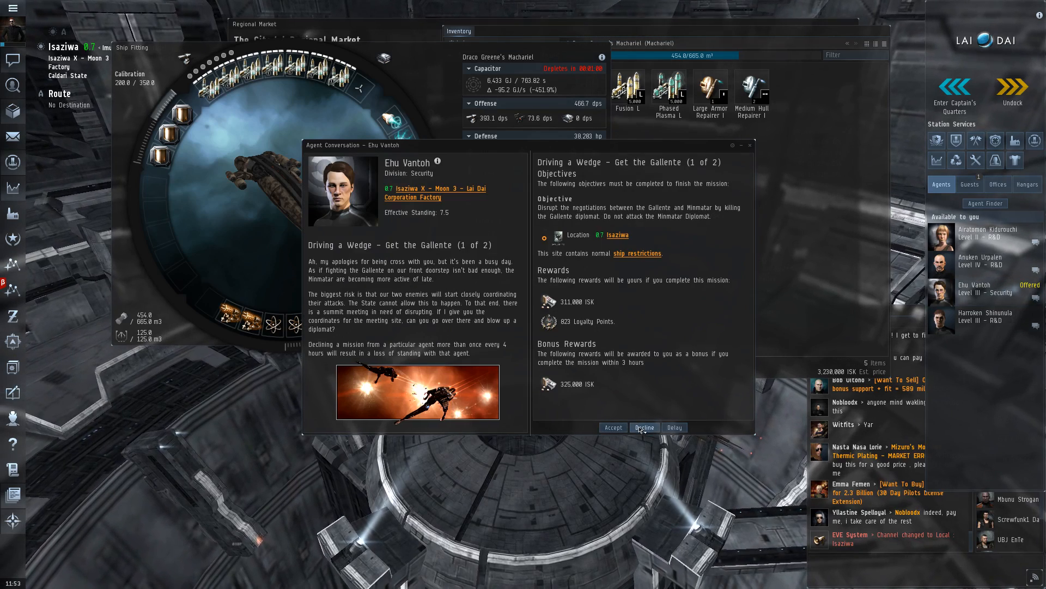
# Step: Decline the 'Get the Gallente' offer and request another mission from the agent
pyautogui.click(643, 428)
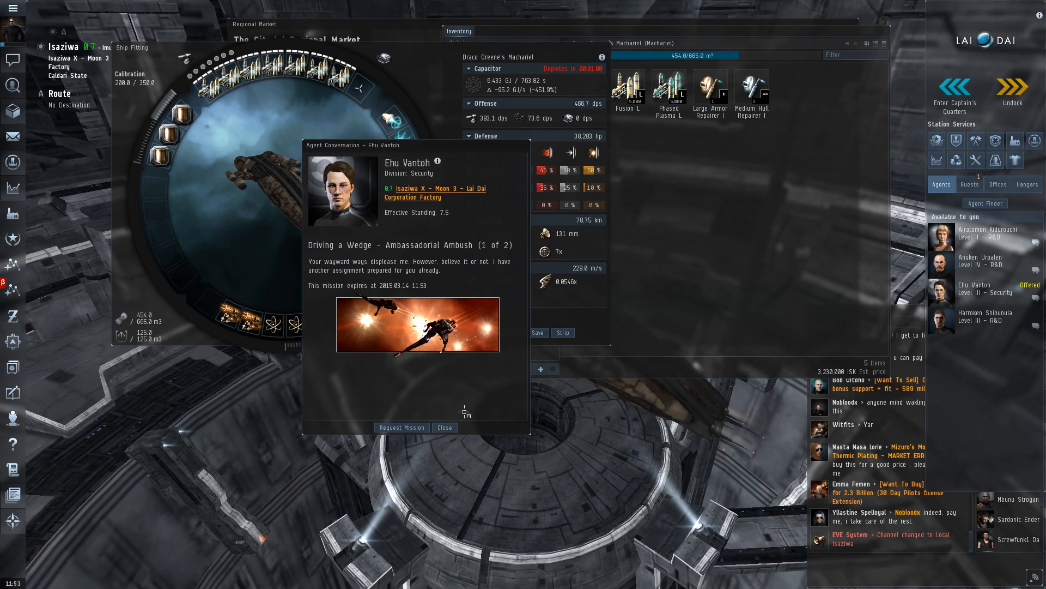
pyautogui.click(401, 428)
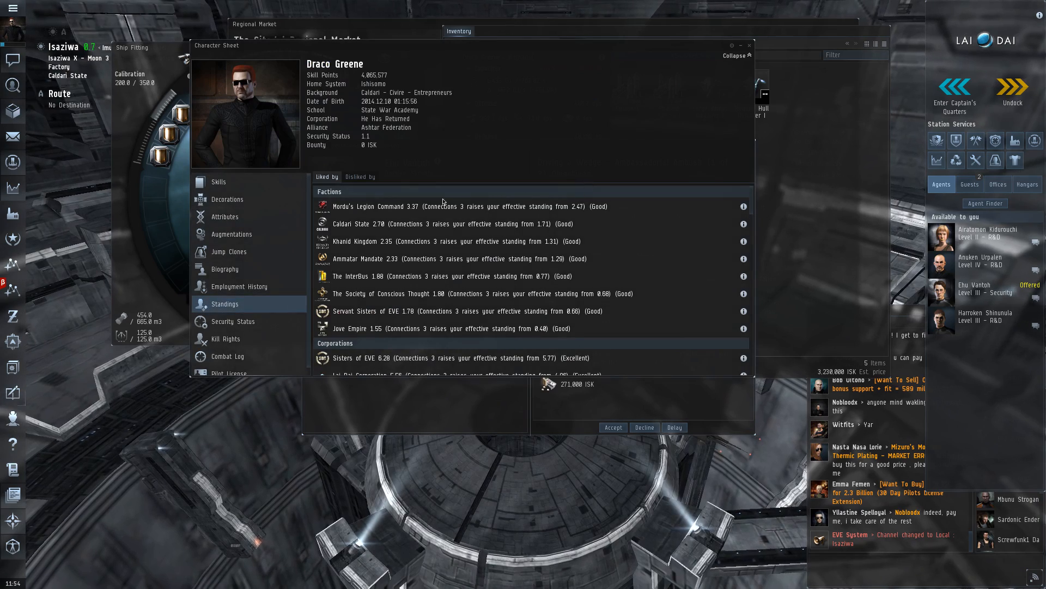
pyautogui.click(360, 176)
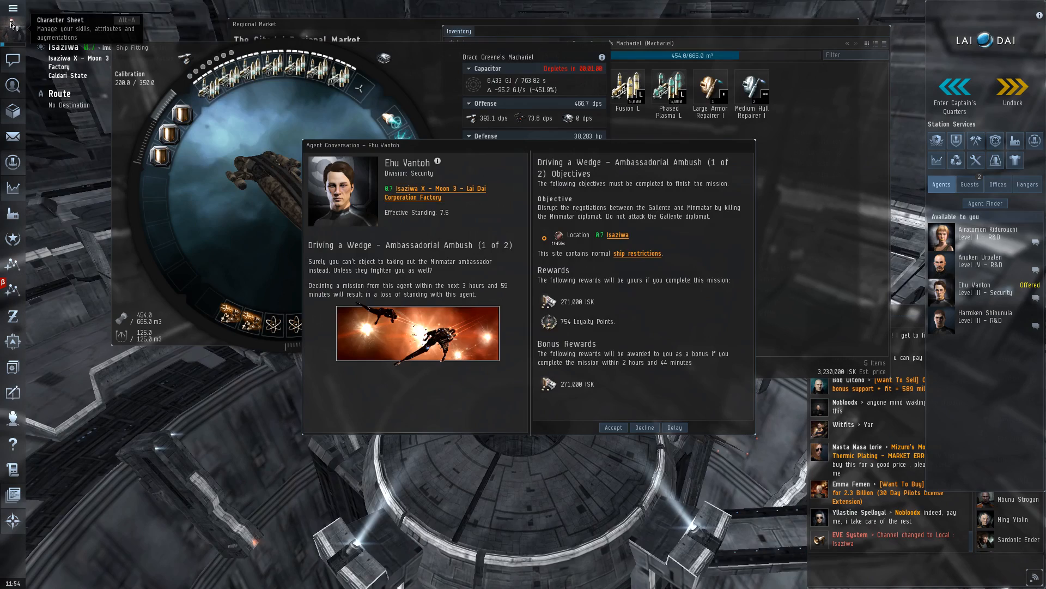
# Step: Check faction standings, then accept 'Driving a Wedge – Ambassadorial Ambush'
pyautogui.click(12, 8)
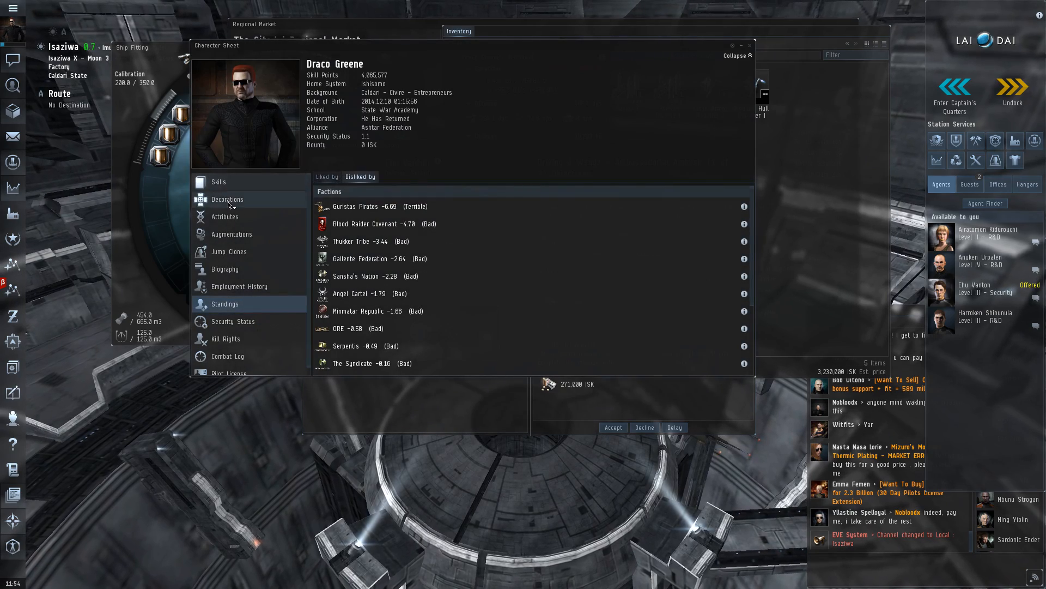
pyautogui.click(225, 268)
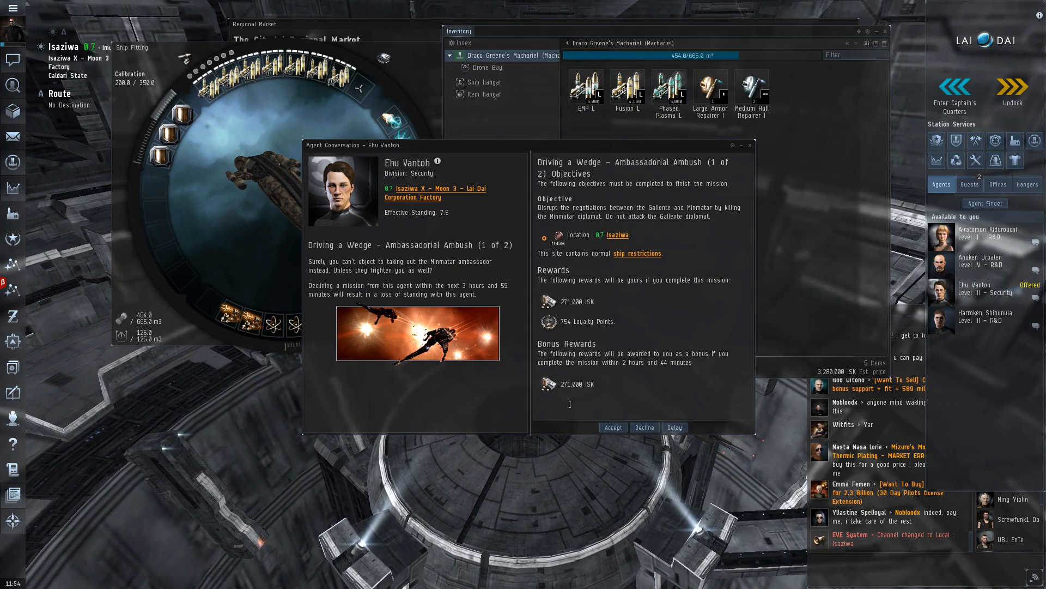
pyautogui.click(612, 427)
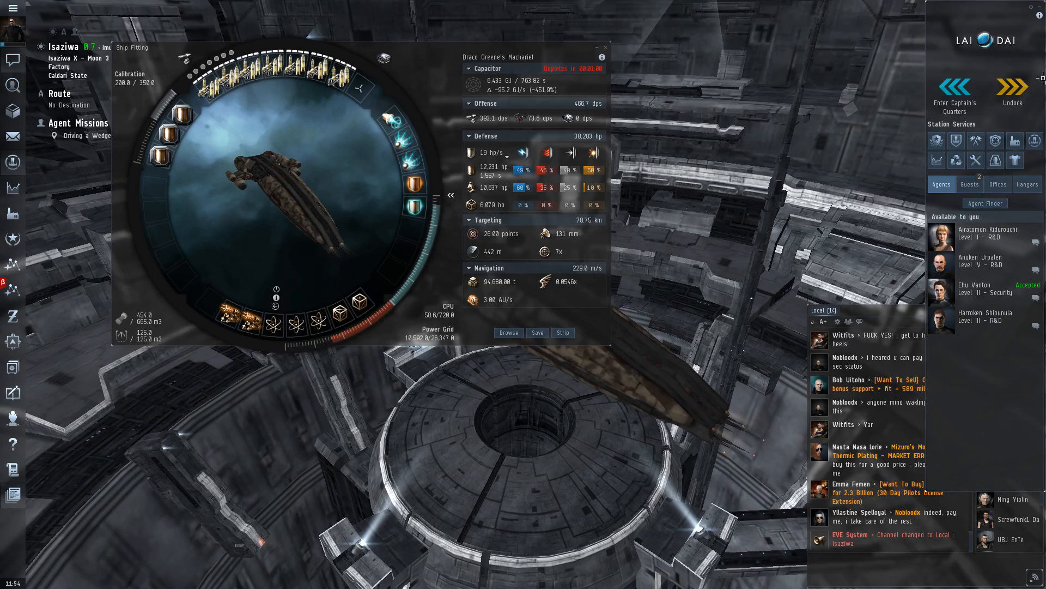
# Step: Undock the Machariel and set the mission encounter as the destination
pyautogui.click(1013, 90)
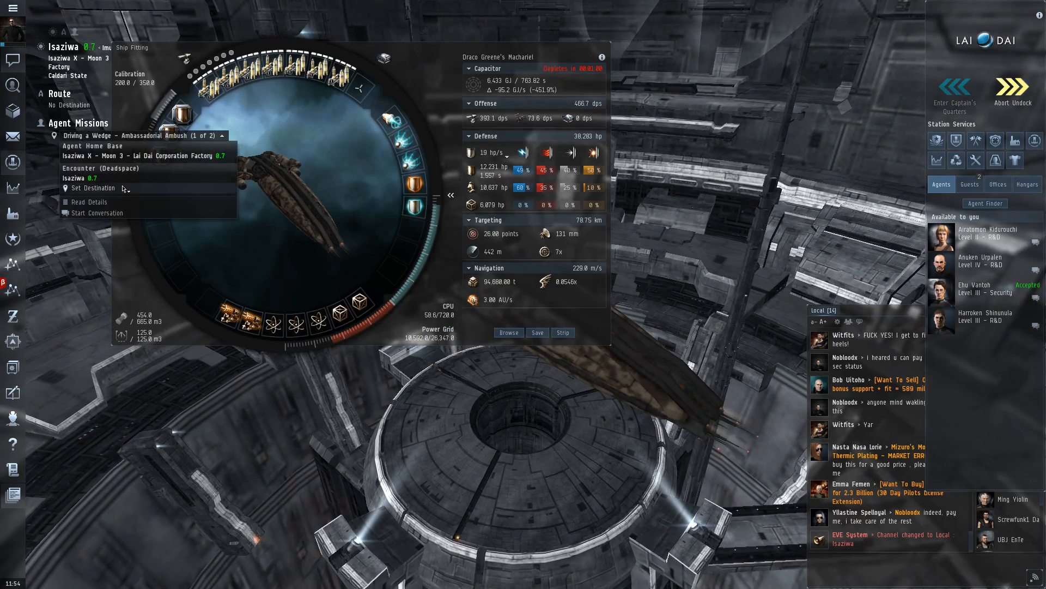
pyautogui.click(1013, 85)
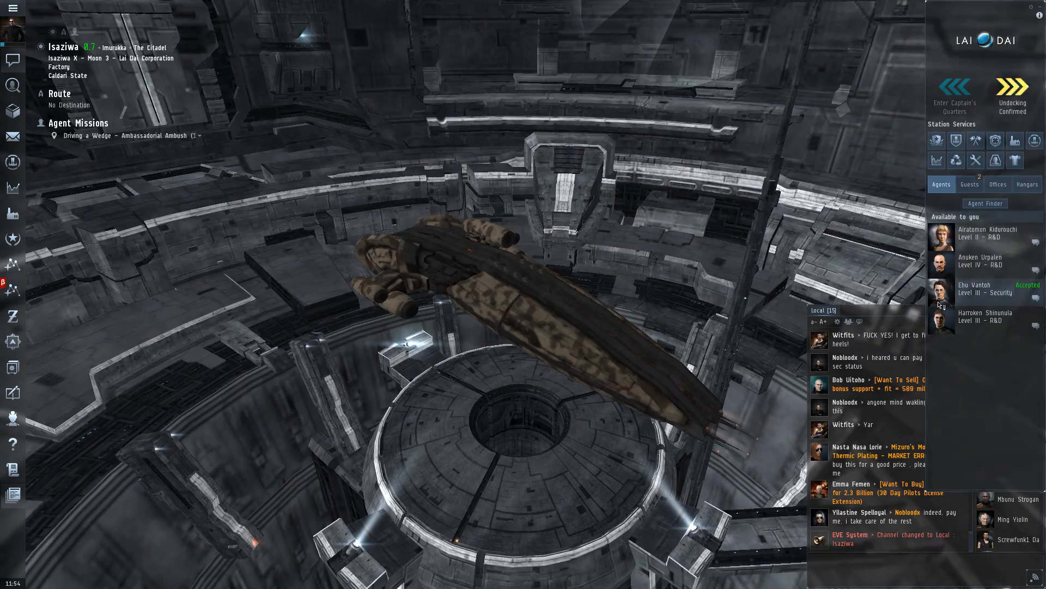
pyautogui.click(1013, 86)
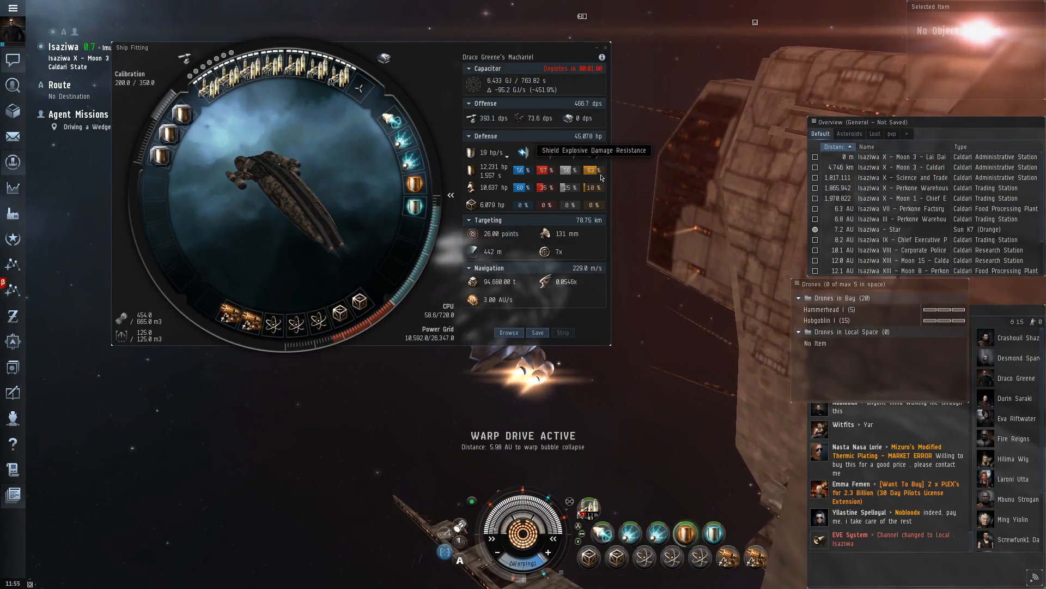
# Step: Open the game settings window on General Settings while warping to the mission site
pyautogui.click(603, 31)
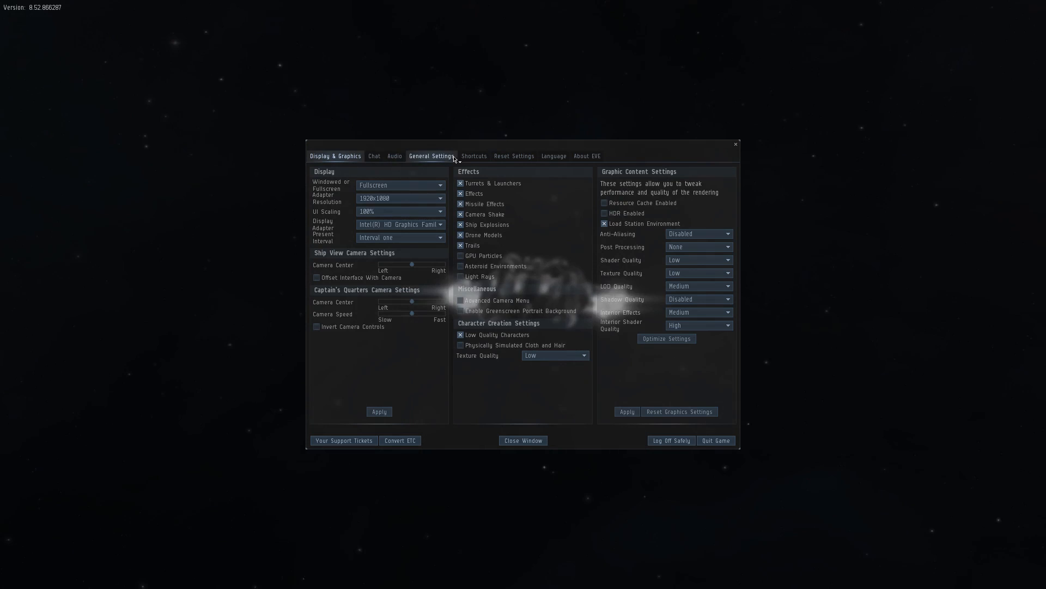
# Step: View the General Settings tab, then return to the ship at the acceleration gate
pyautogui.click(394, 155)
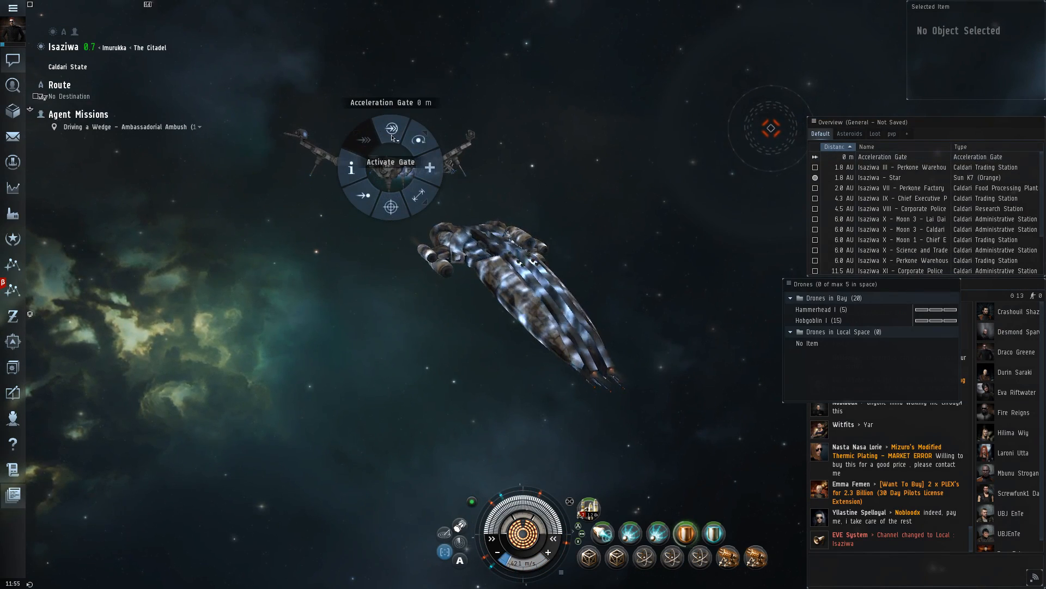
# Step: Activate the acceleration gate to jump into the mission pocket
pyautogui.click(390, 129)
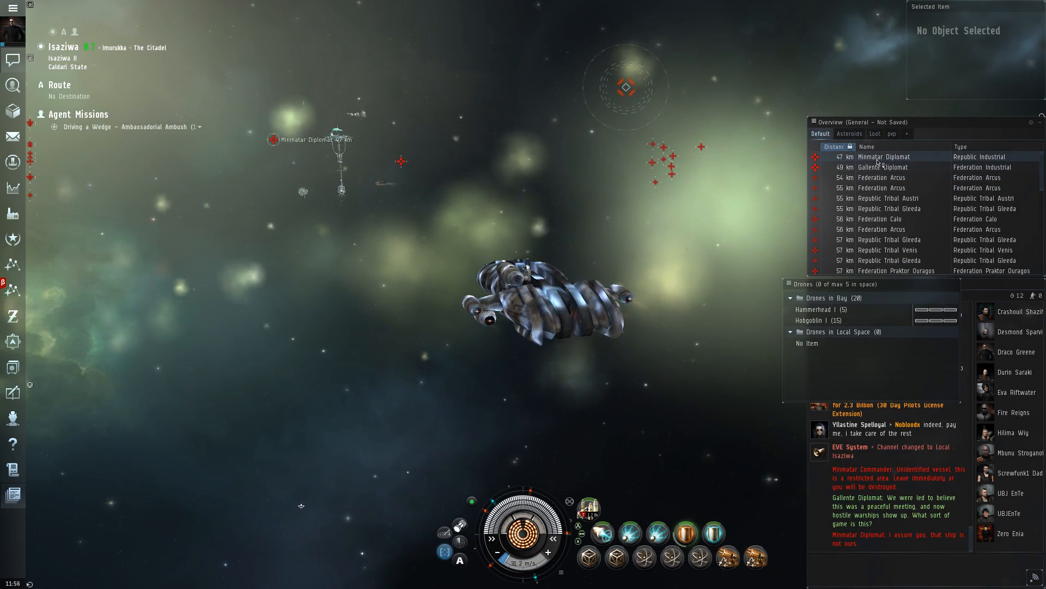
# Step: Target the Minmatar Diplomat in the Overview and open fire on it
pyautogui.click(880, 157)
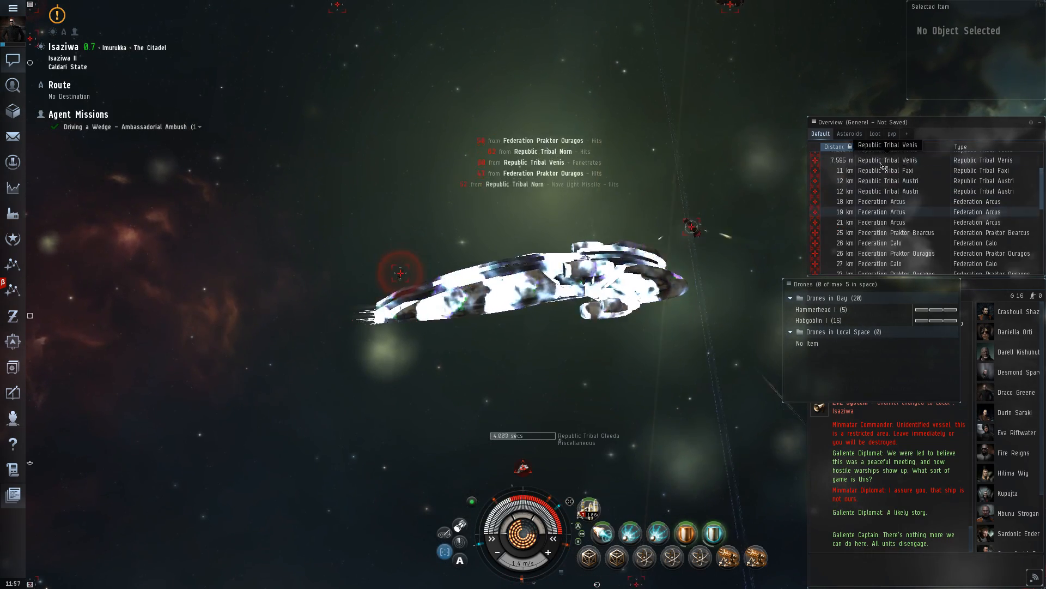
# Step: Lock the nearest Republic Tribal Venis and command the deployed Hobgoblin drones to engage
pyautogui.click(888, 157)
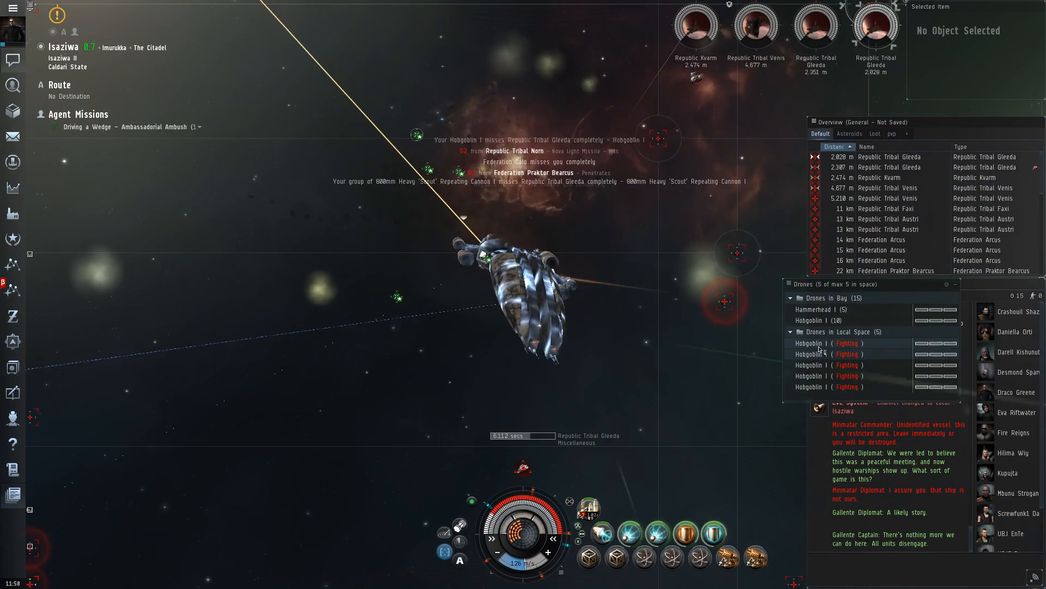
pyautogui.rightClick(811, 364)
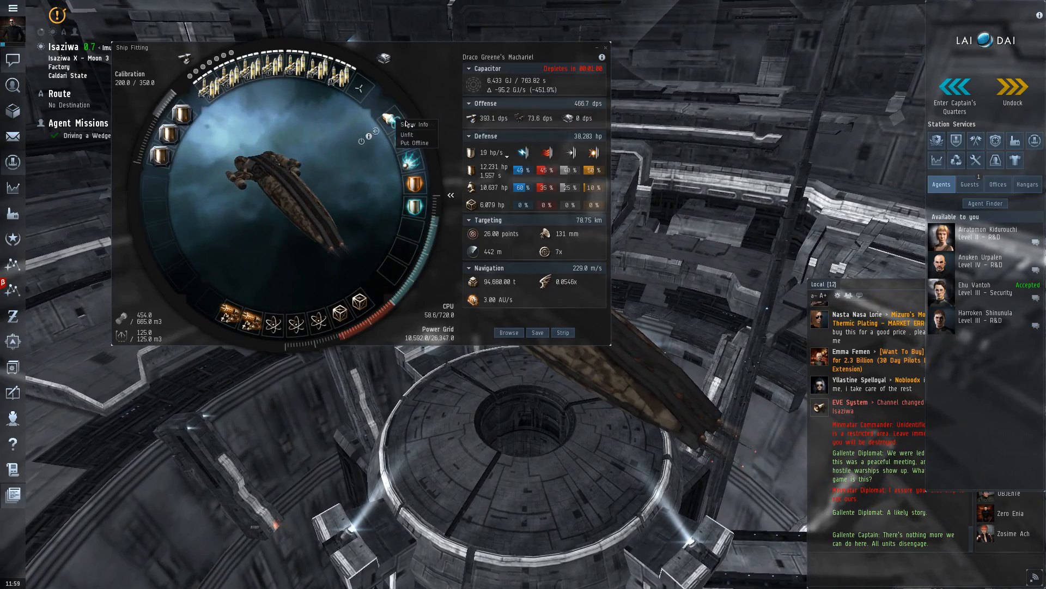
# Step: Close the fitting view and open the pilot's character sheet on the Biography tab
pyautogui.click(412, 125)
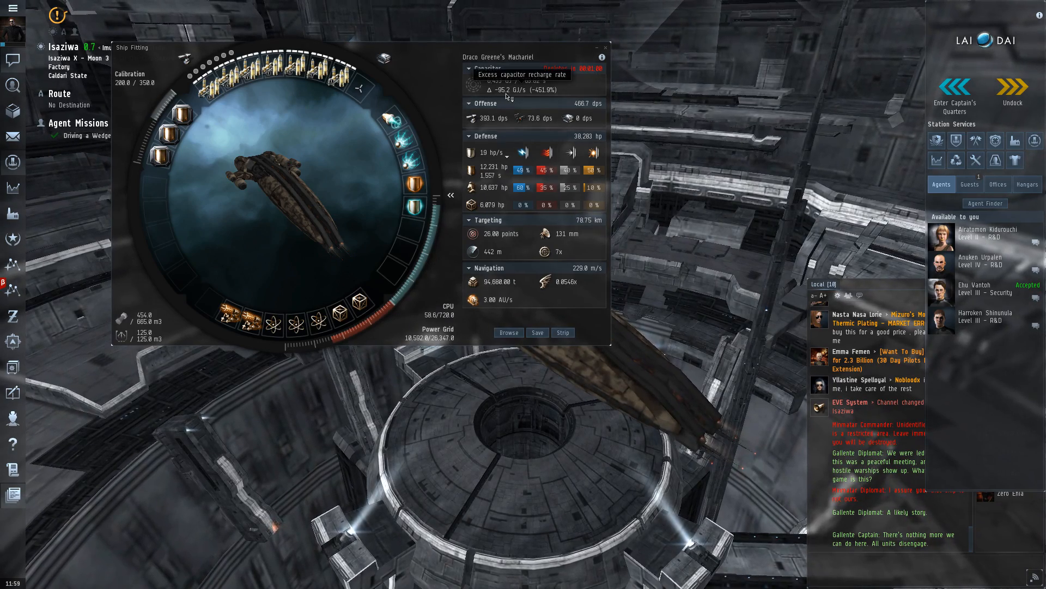
pyautogui.click(941, 288)
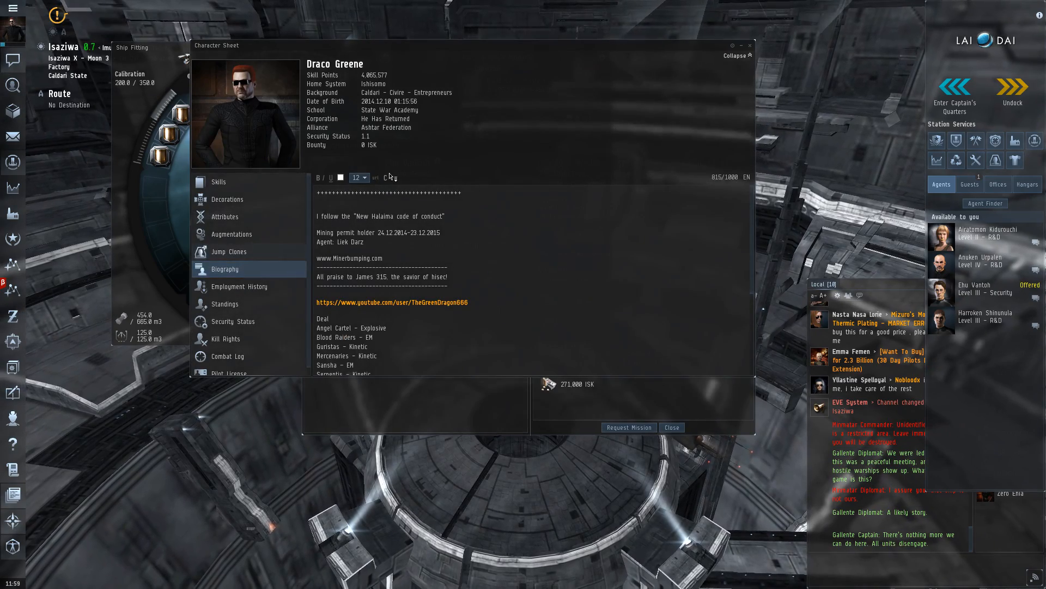
pyautogui.moveTo(239, 286)
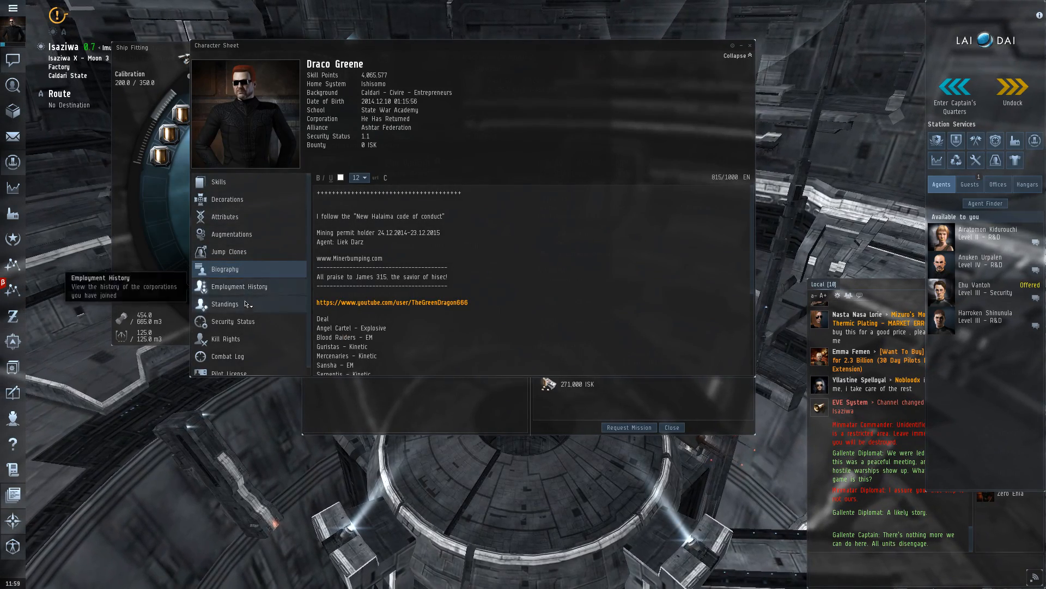
# Step: Check faction standings, accept Consulate Conflagration (2 of 2), and undock the ship
pyautogui.click(225, 304)
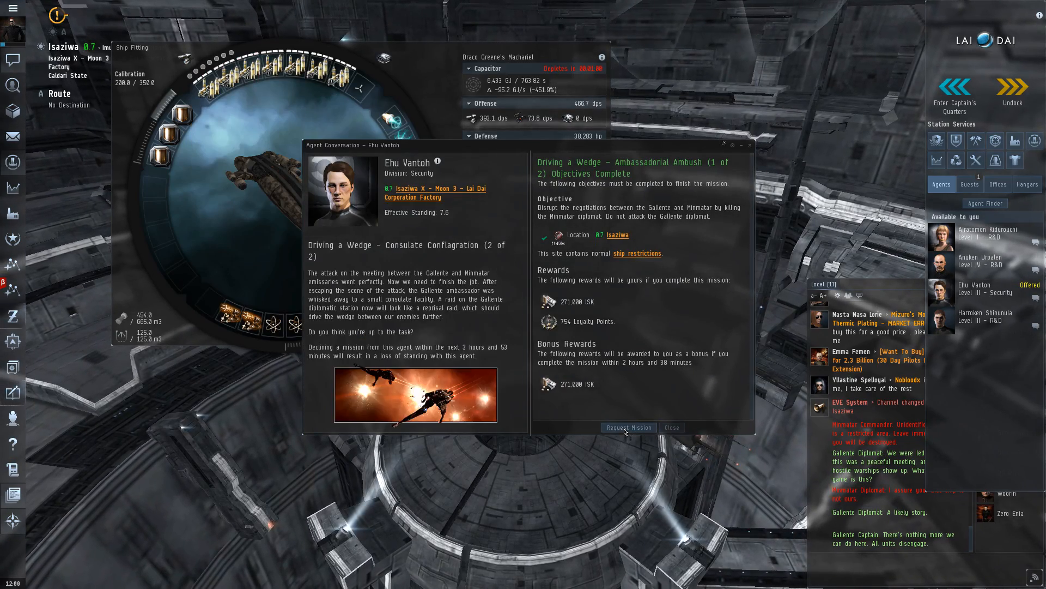
pyautogui.click(627, 427)
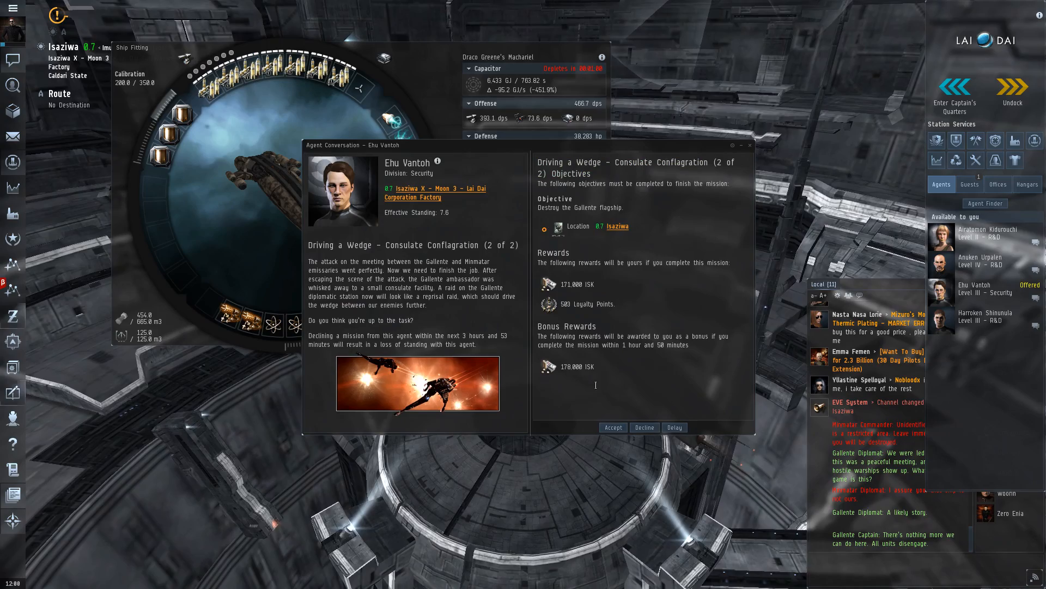
pyautogui.click(612, 427)
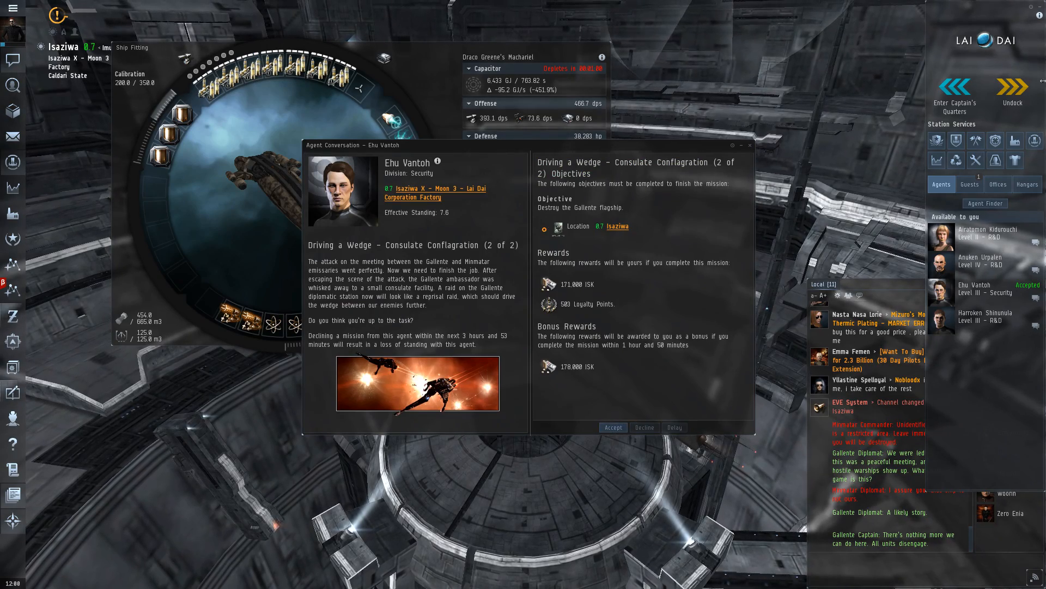
pyautogui.click(612, 427)
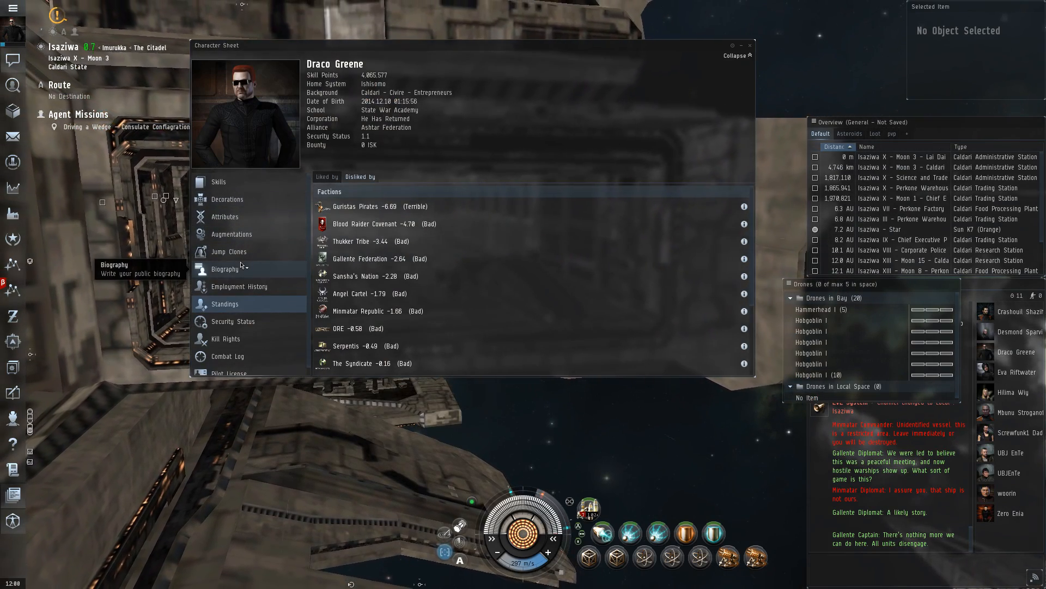
# Step: Reload the projectile weapons and close the Character Sheet while warping toward Consulate Conflagration
pyautogui.click(224, 268)
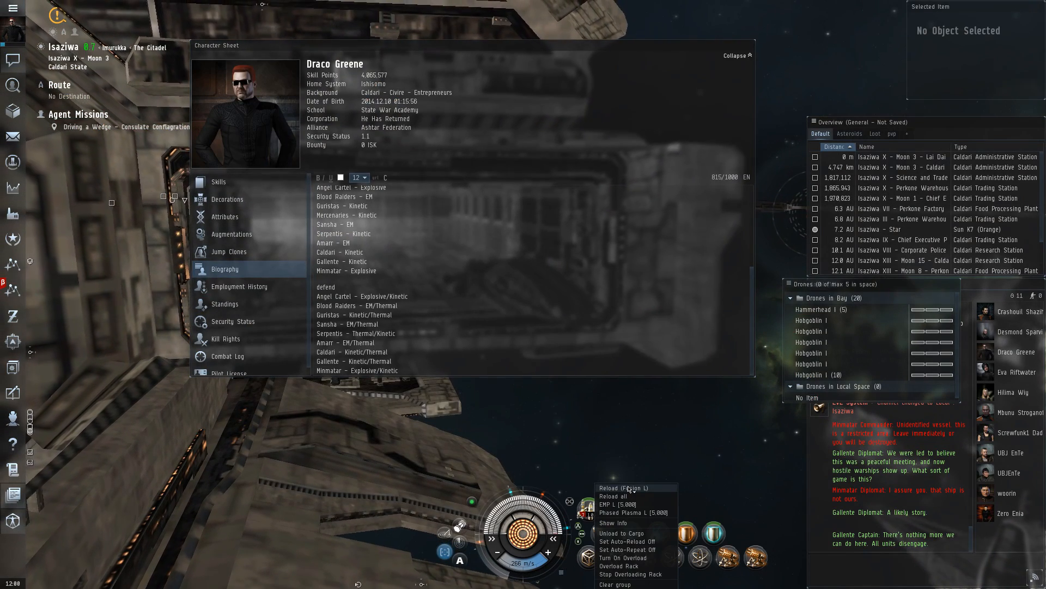
pyautogui.click(621, 487)
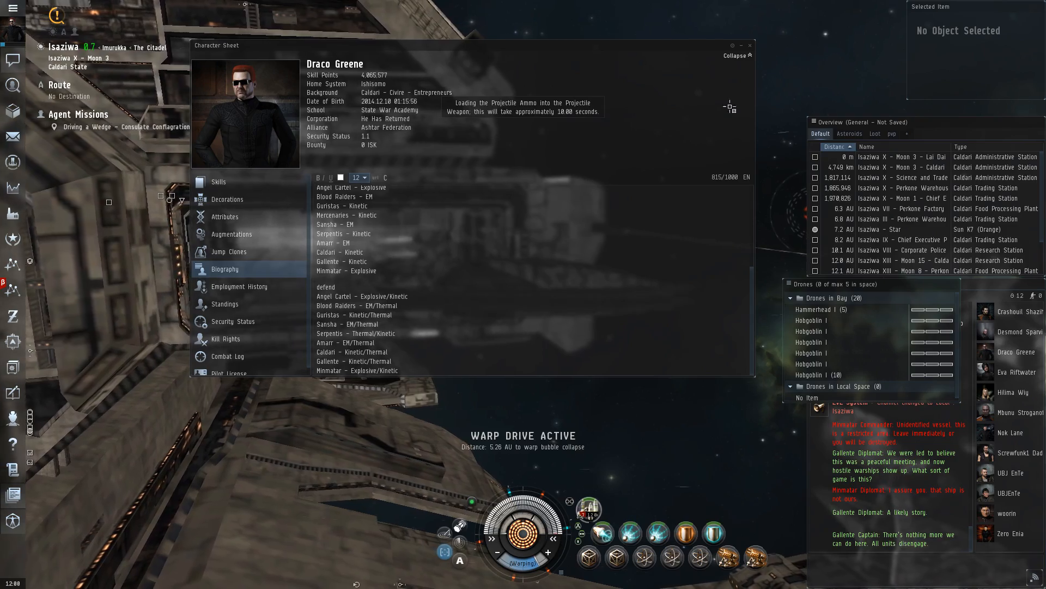
pyautogui.click(750, 46)
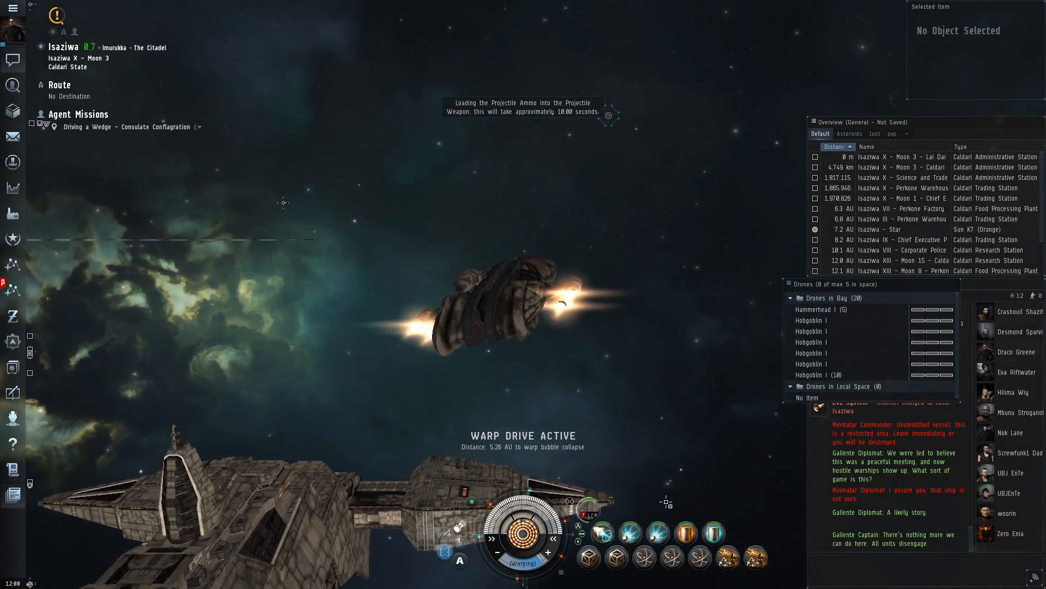
# Step: Close the fitting view and keep 5,000 m range on the Federation Praktor Magister
pyautogui.rightClick(530, 310)
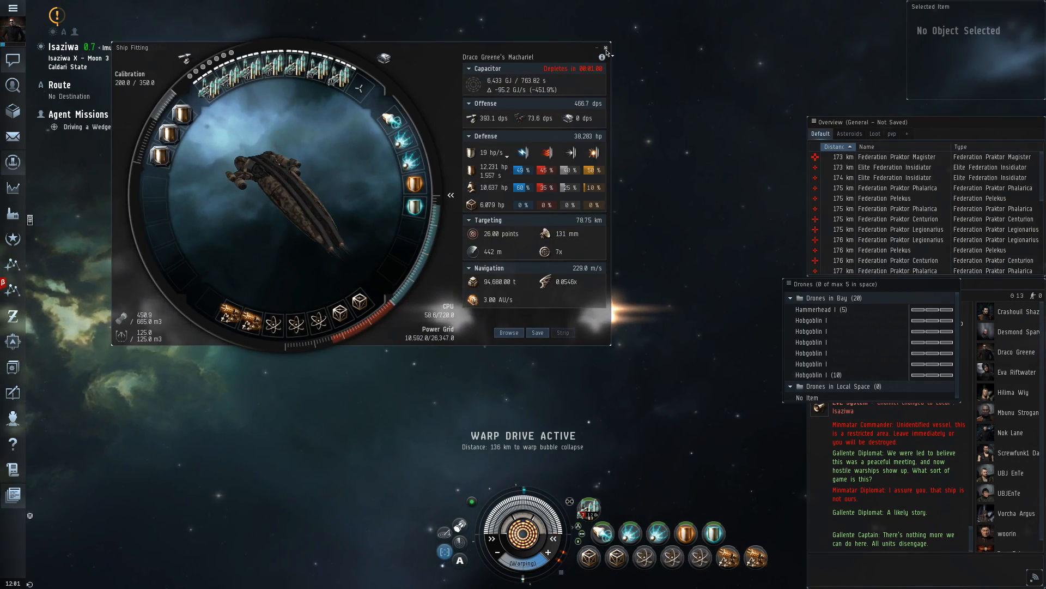
pyautogui.click(606, 50)
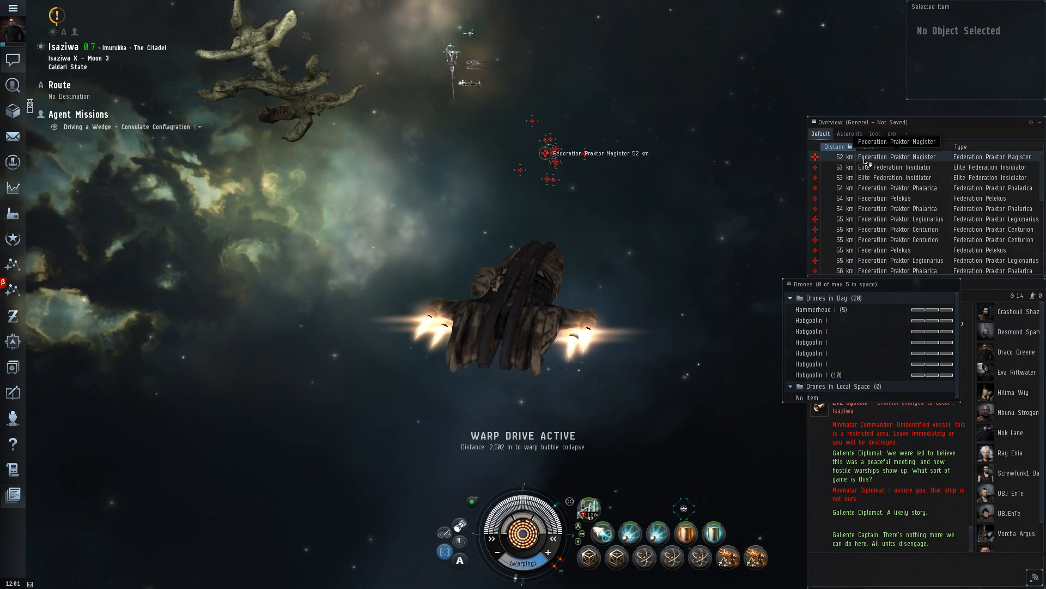
pyautogui.click(898, 156)
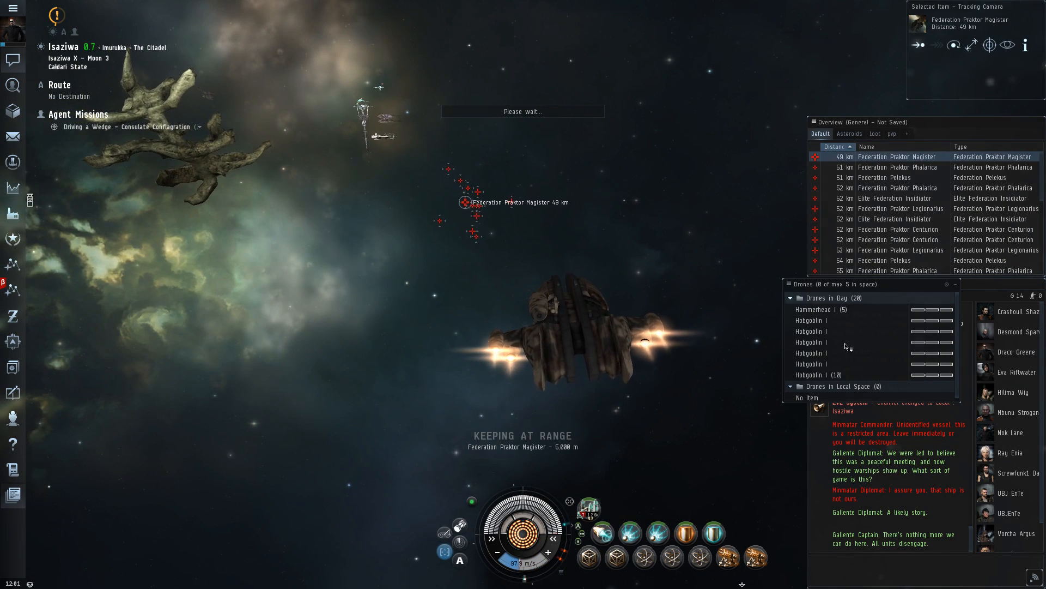
# Step: Send five Hammerhead I drones at the Federation ships, then recall them and select Lai Dai Factory
pyautogui.click(821, 309)
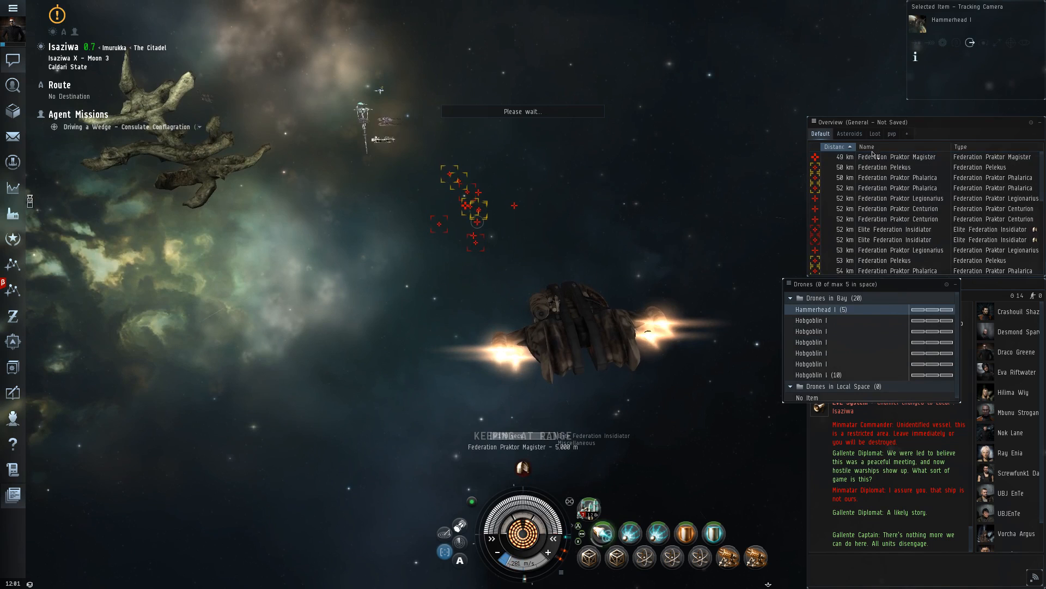
pyautogui.click(891, 157)
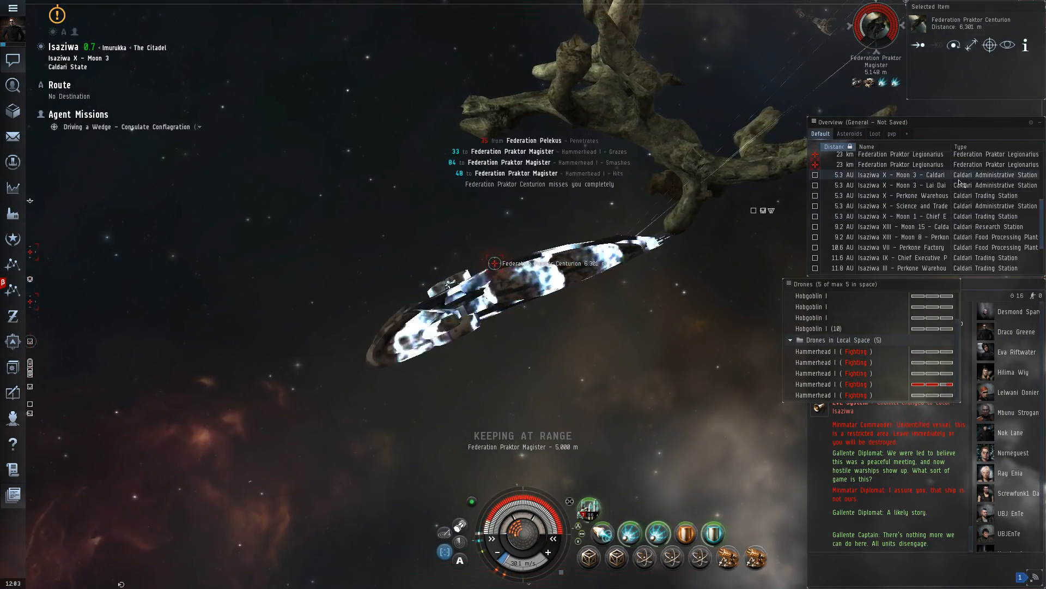
pyautogui.click(908, 185)
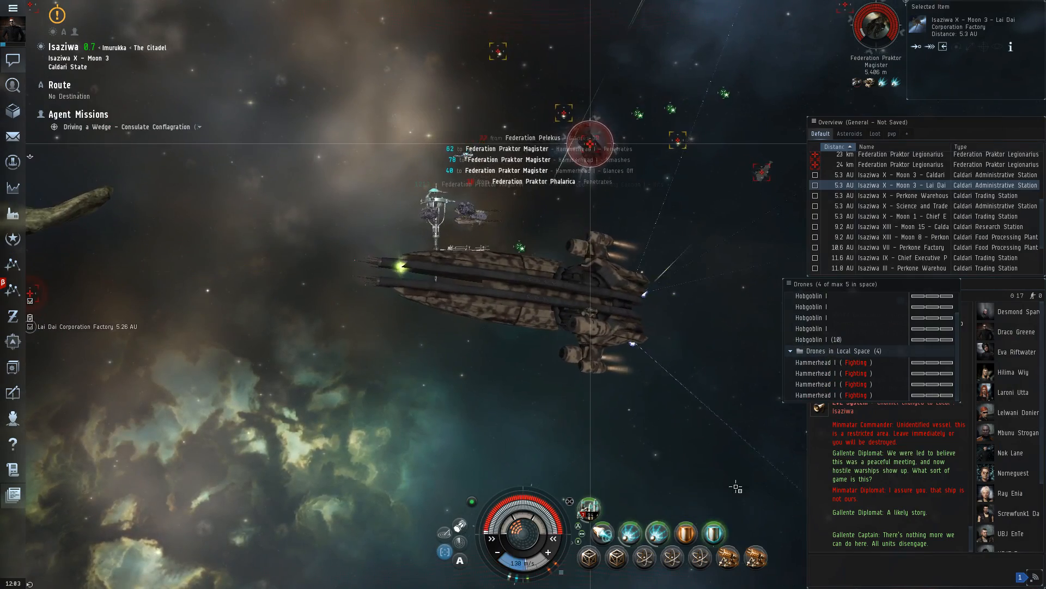
pyautogui.click(835, 362)
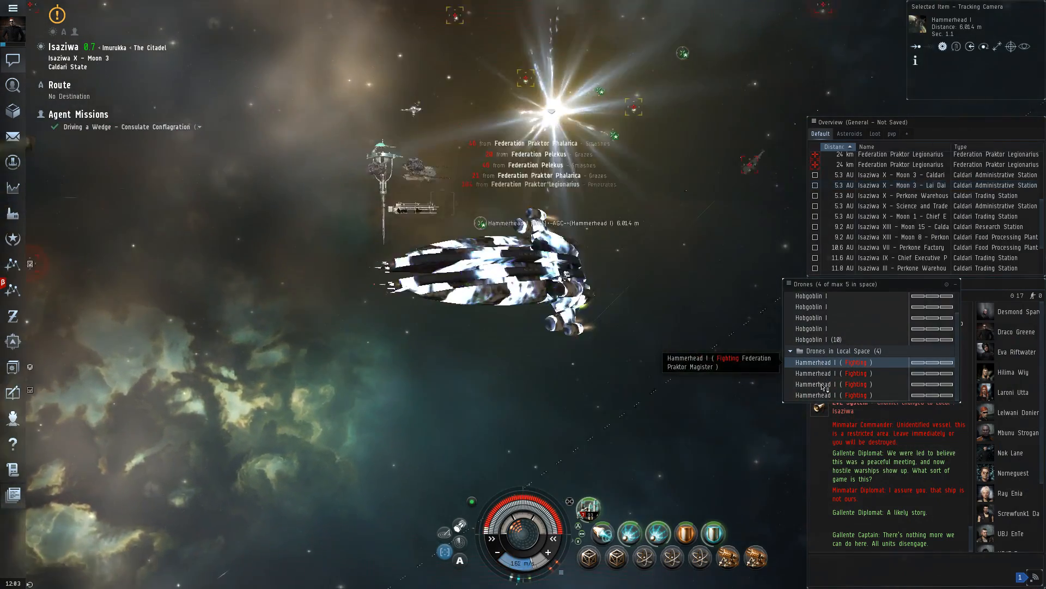
pyautogui.rightClick(824, 383)
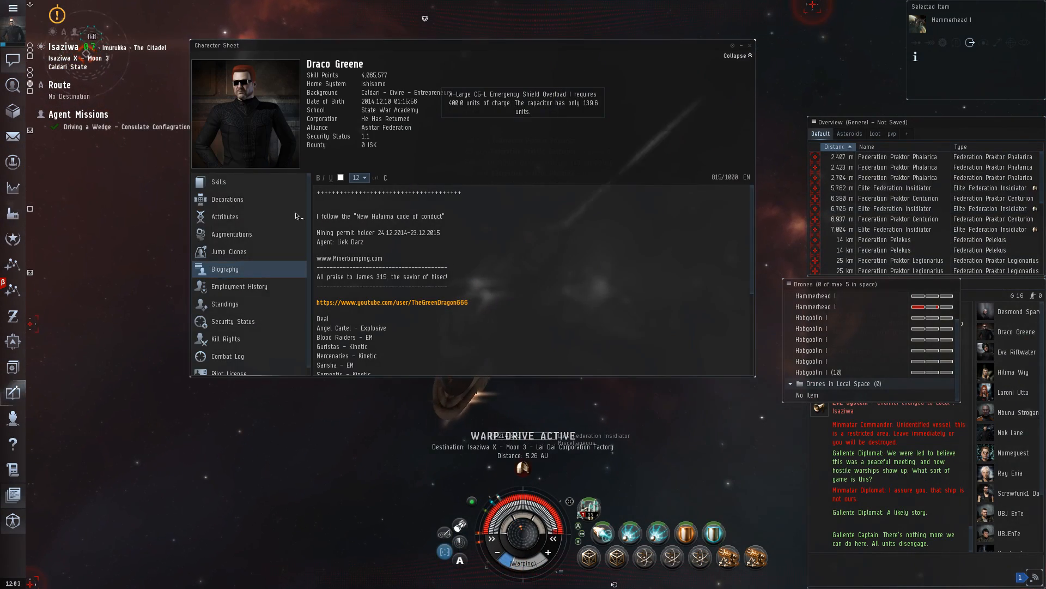
pyautogui.moveTo(224, 303)
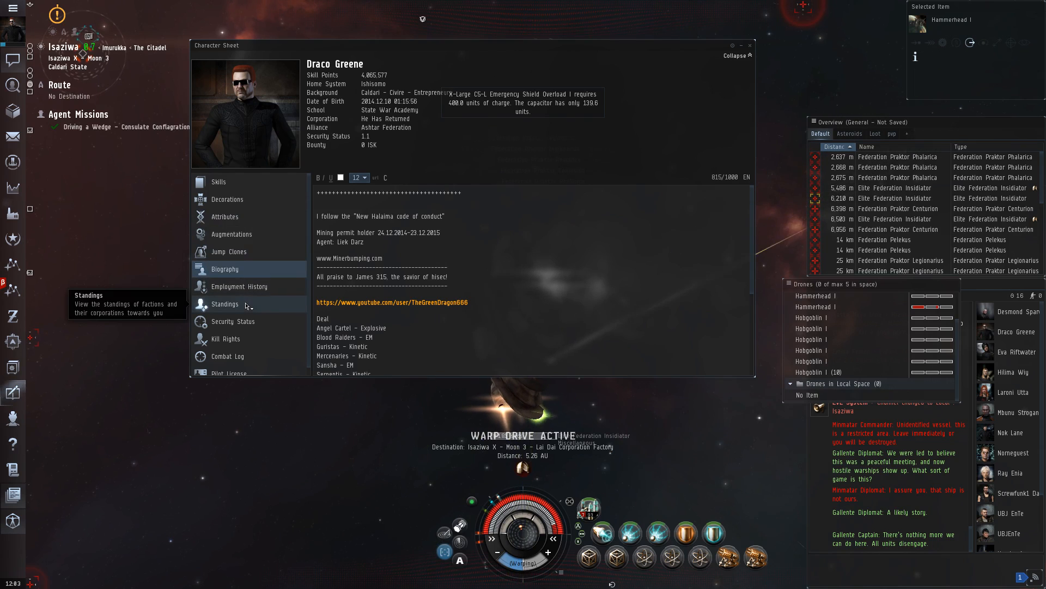
# Step: Docked at Lai Dai Factory, turn in Consulate Conflagration for its rewards
pyautogui.click(225, 303)
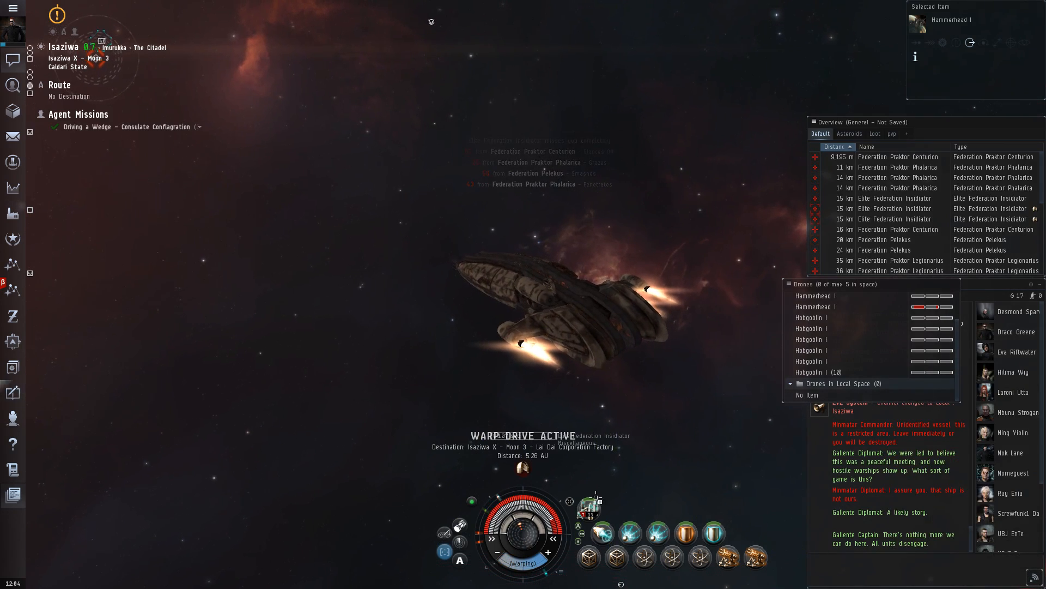
pyautogui.moveTo(12, 393)
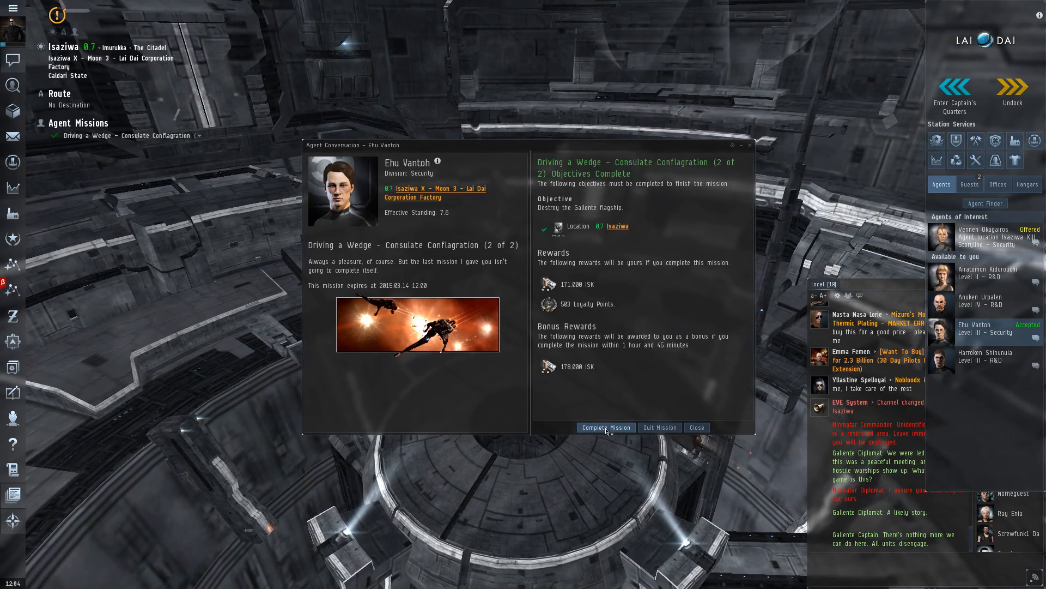
pyautogui.click(604, 427)
pyautogui.write('h')
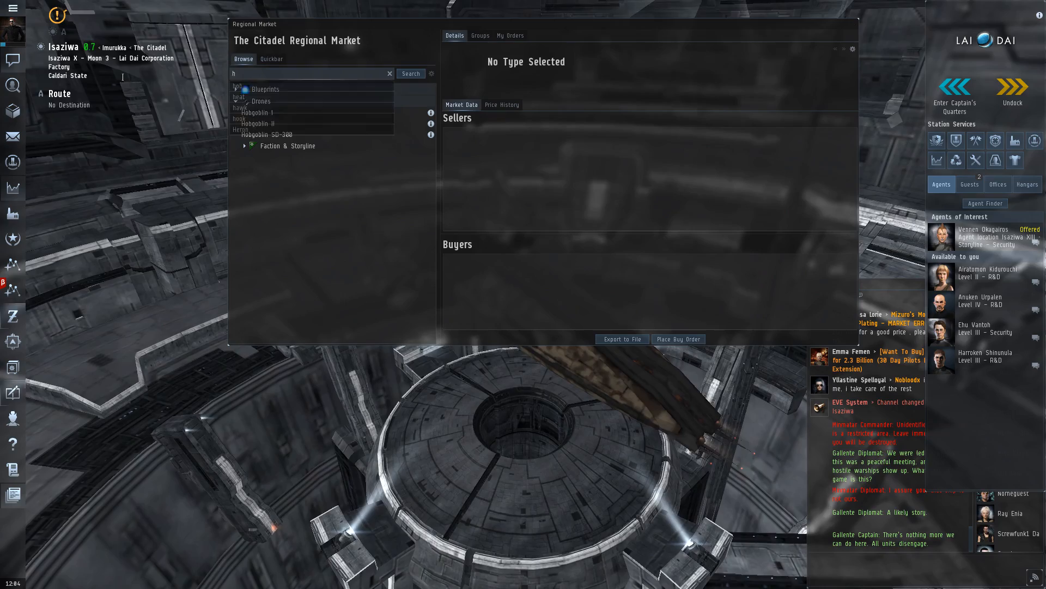
# Step: Buy Hammerhead I drones from the station seller, dismissing the no-room quantity prompt
pyautogui.write('ammerhead')
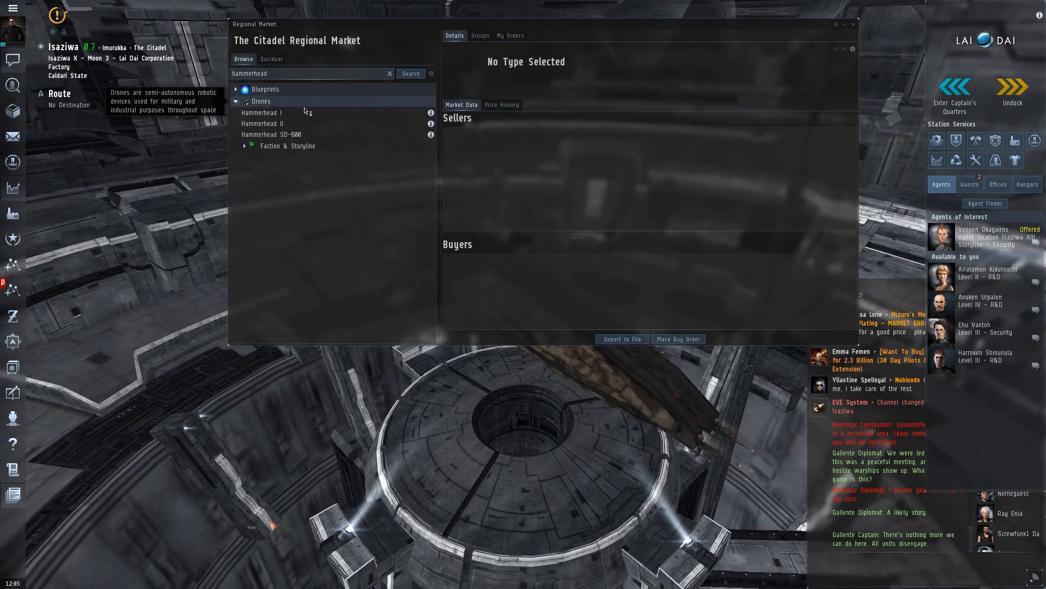
pyautogui.click(262, 112)
pyautogui.write('6')
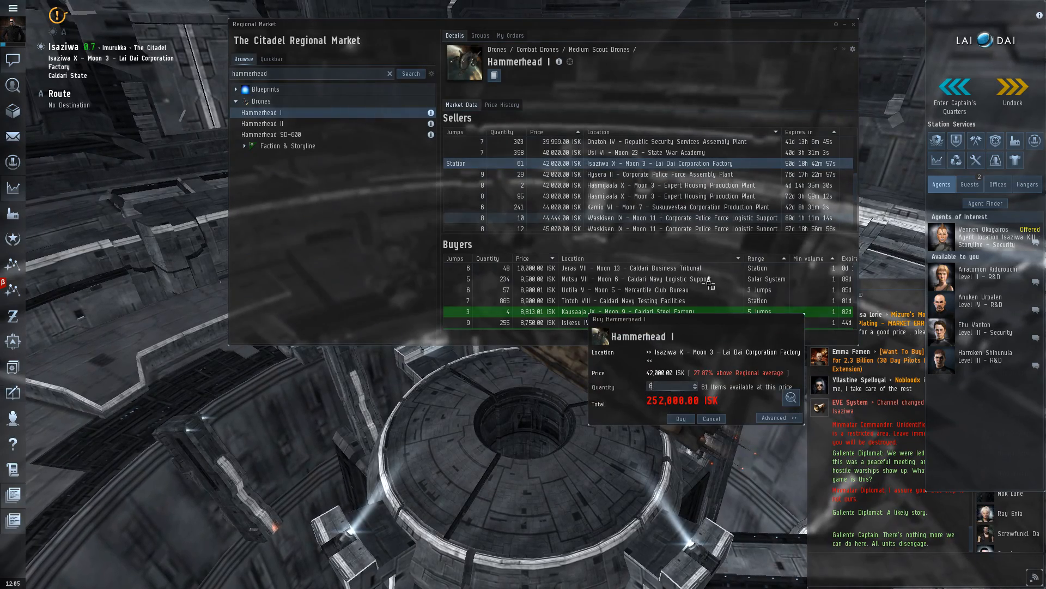
pyautogui.click(710, 418)
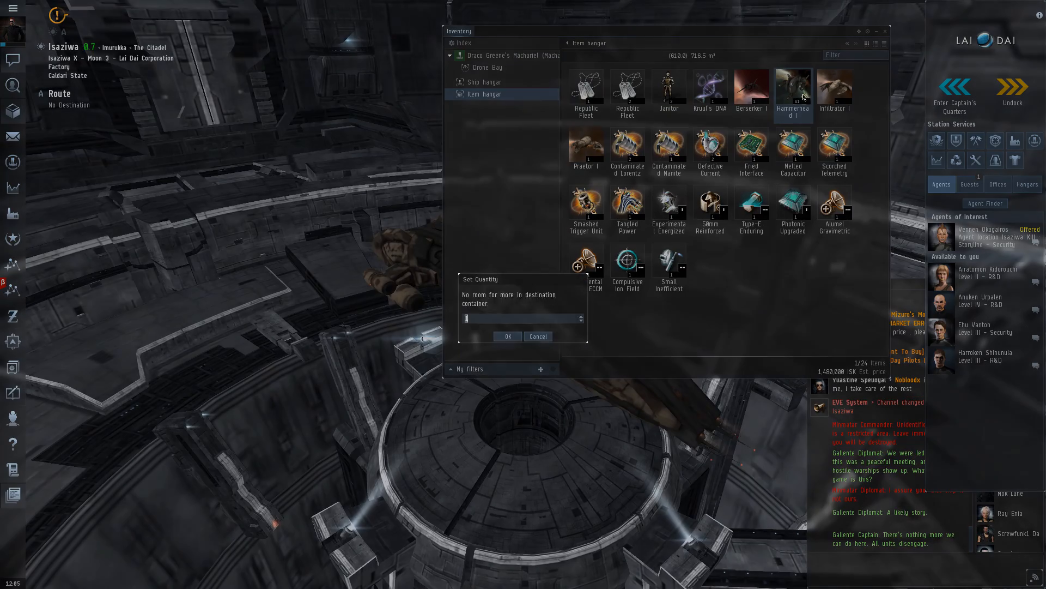
pyautogui.click(538, 335)
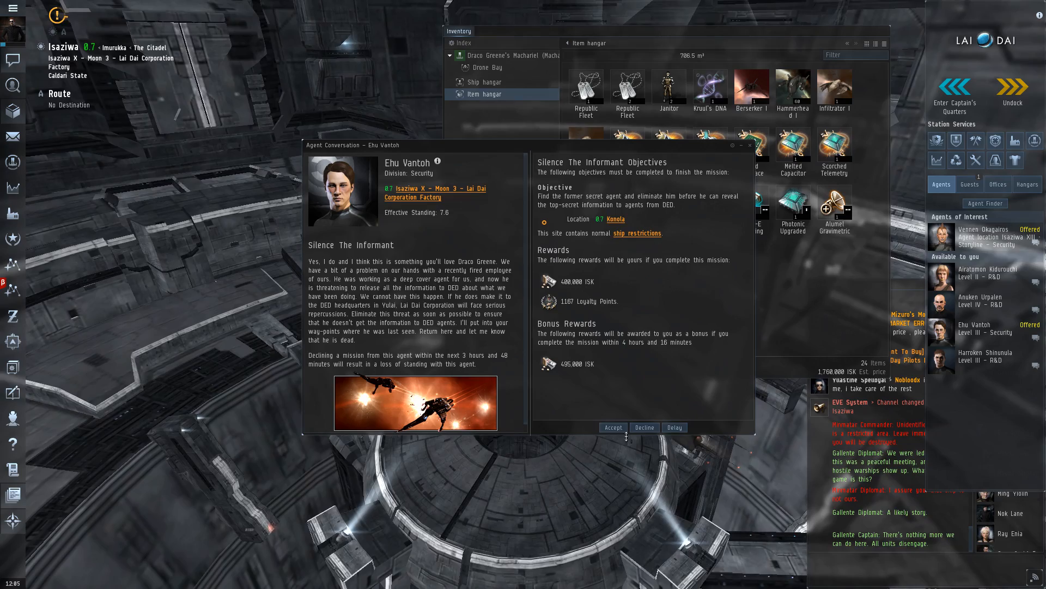
# Step: Accept Silence The Informant, undock into Isaziwa, and close the fitting window
pyautogui.click(612, 427)
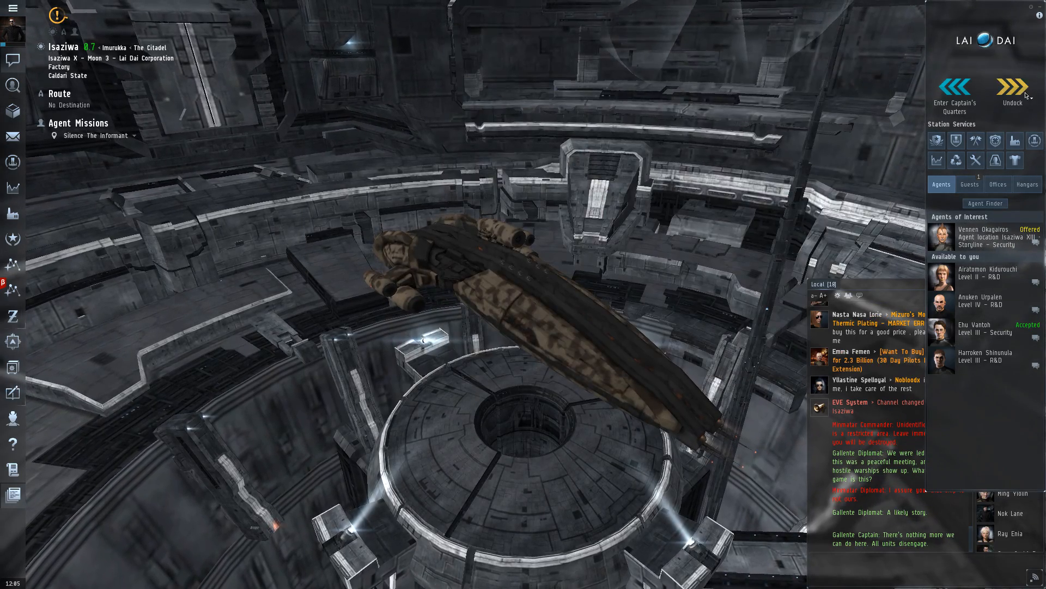
pyautogui.click(1014, 90)
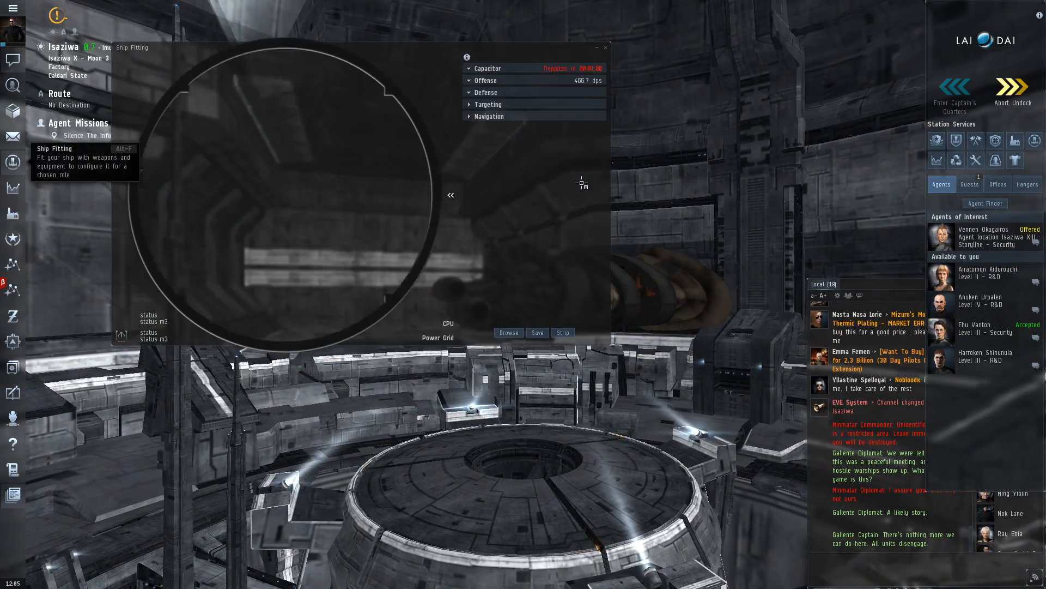
pyautogui.click(1014, 90)
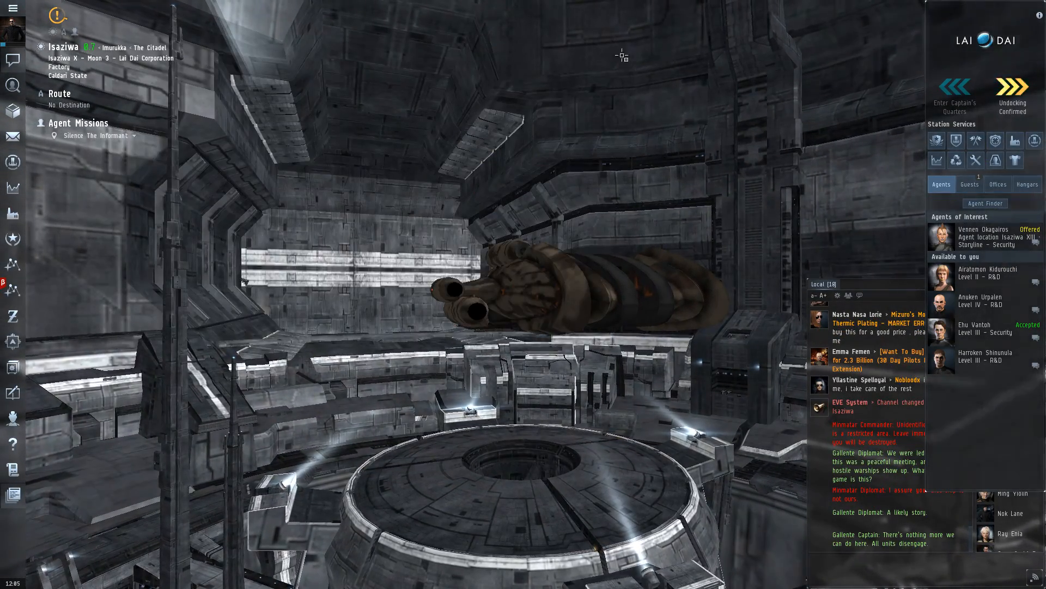
pyautogui.click(1012, 92)
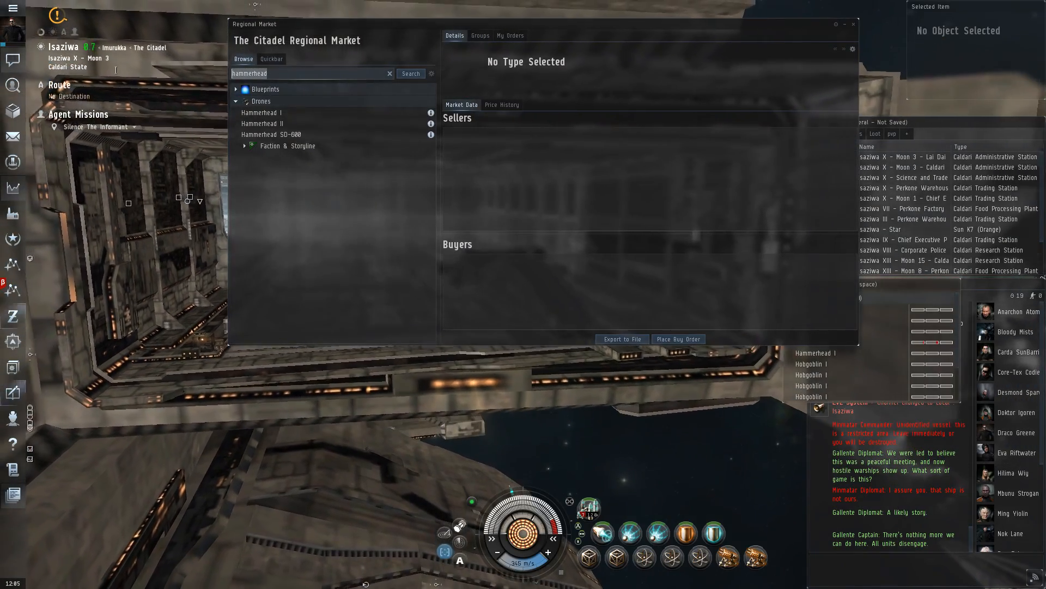
# Step: Search 'hurricane' and review the Hurricane ship details, then close the fitting view
pyautogui.write('hurricane')
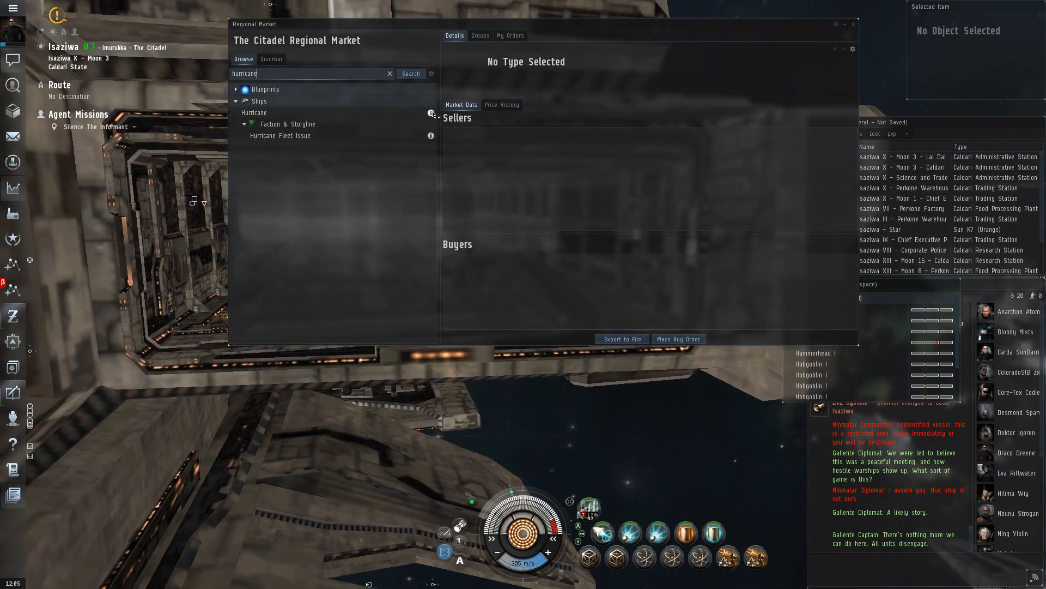
pyautogui.click(431, 112)
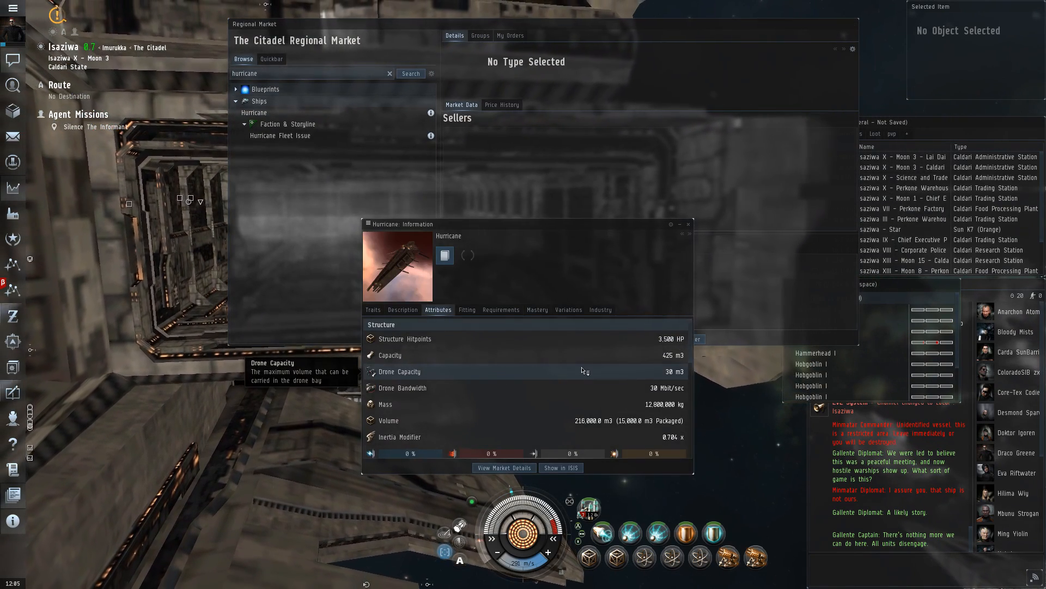
pyautogui.scroll(-3)
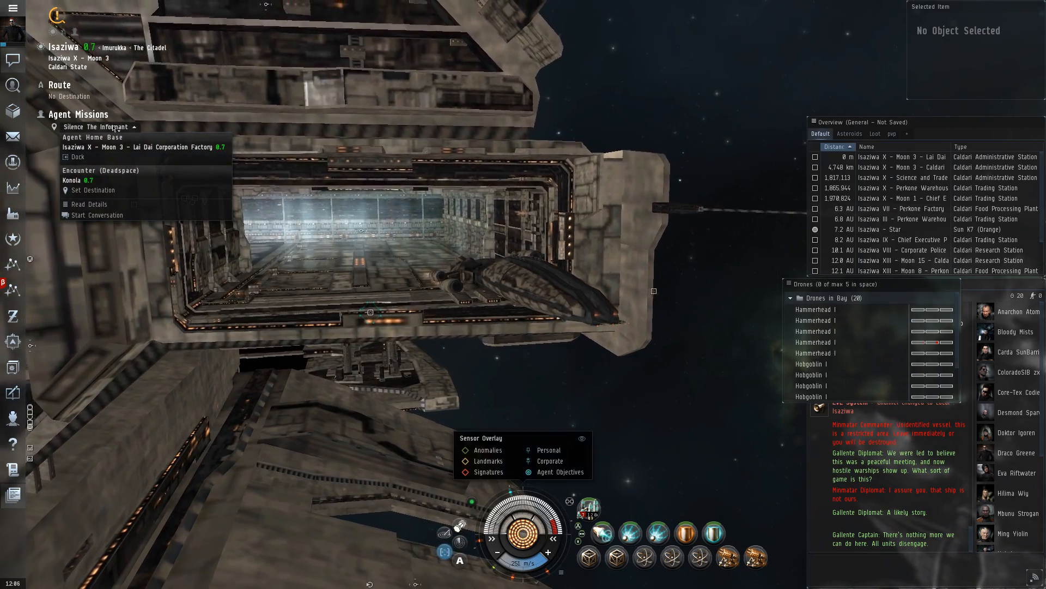
pyautogui.click(94, 189)
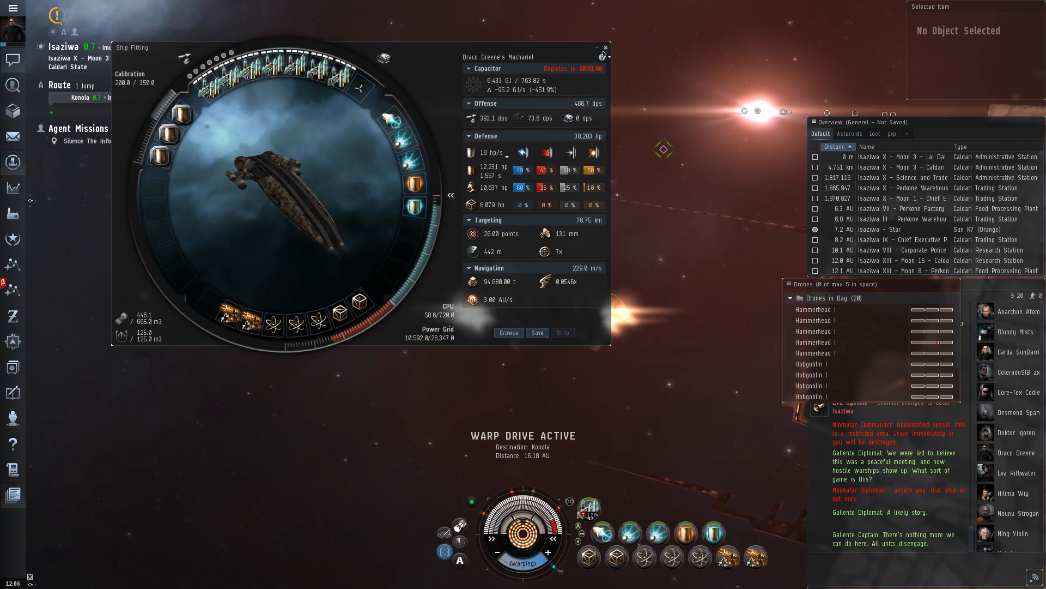
pyautogui.moveTo(603, 54)
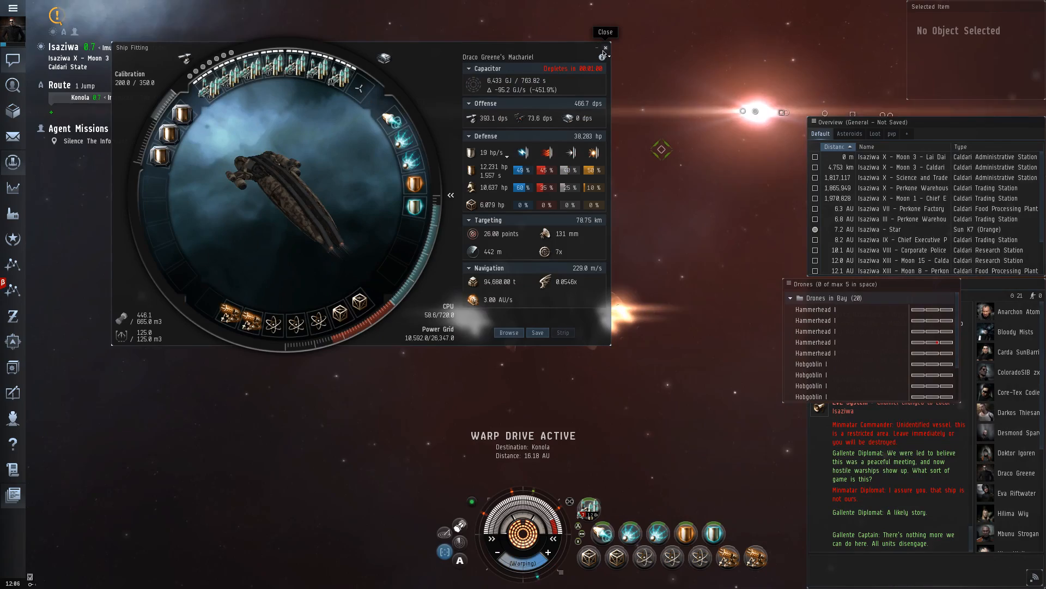
pyautogui.click(604, 33)
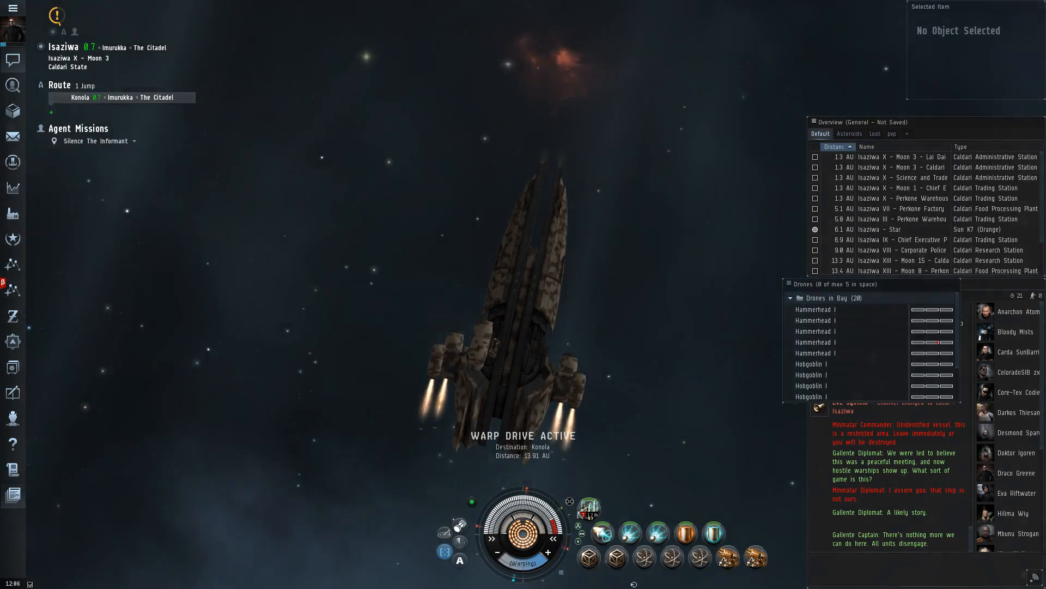
# Step: Complete the autopilot warp and jump through the gate into Konola
pyautogui.click(12, 162)
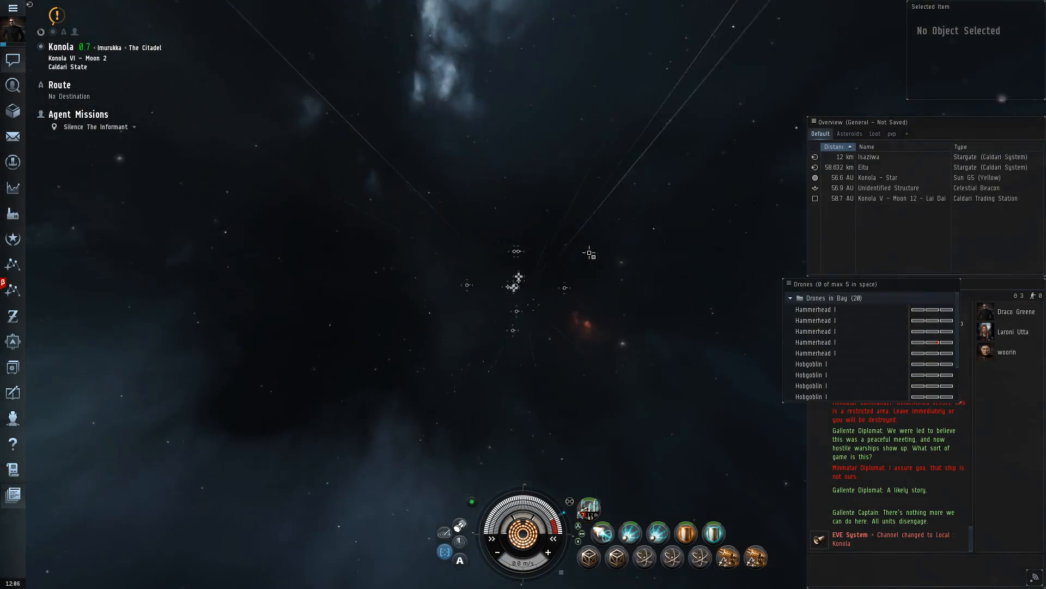
# Step: Select the Isaziwa stargate, 12 km away, in the Konola overview
pyautogui.click(868, 157)
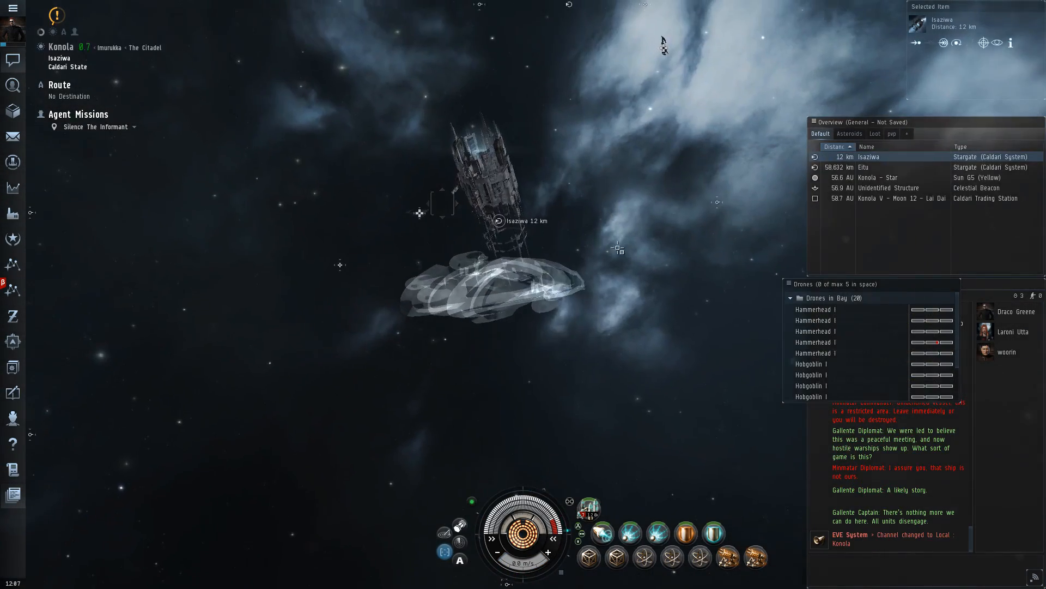
pyautogui.moveTo(686, 532)
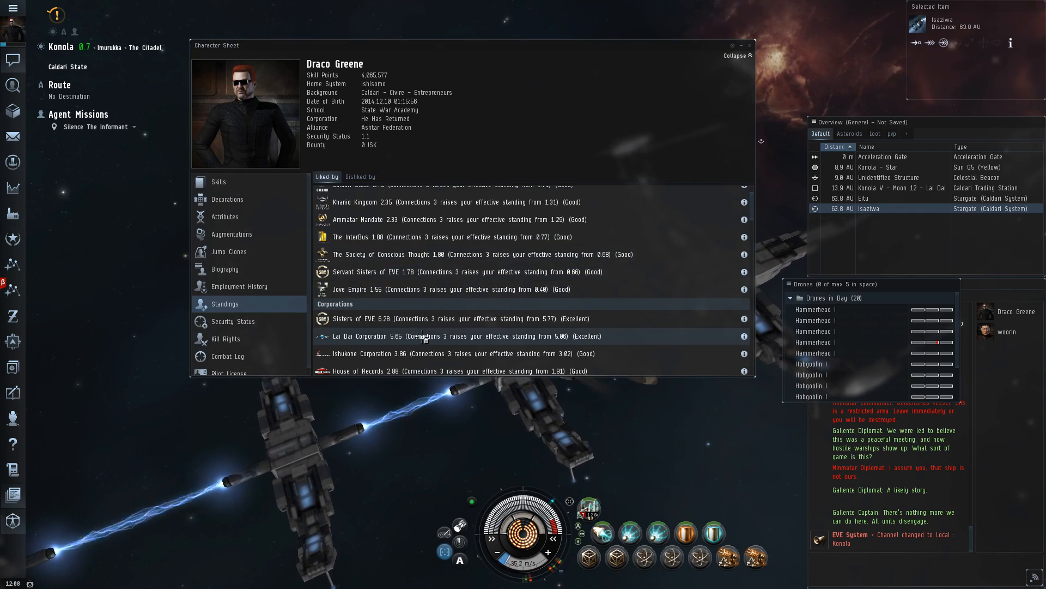
# Step: Close the Character Sheet as the ship warps into the Silence The Informant pocket
pyautogui.click(750, 45)
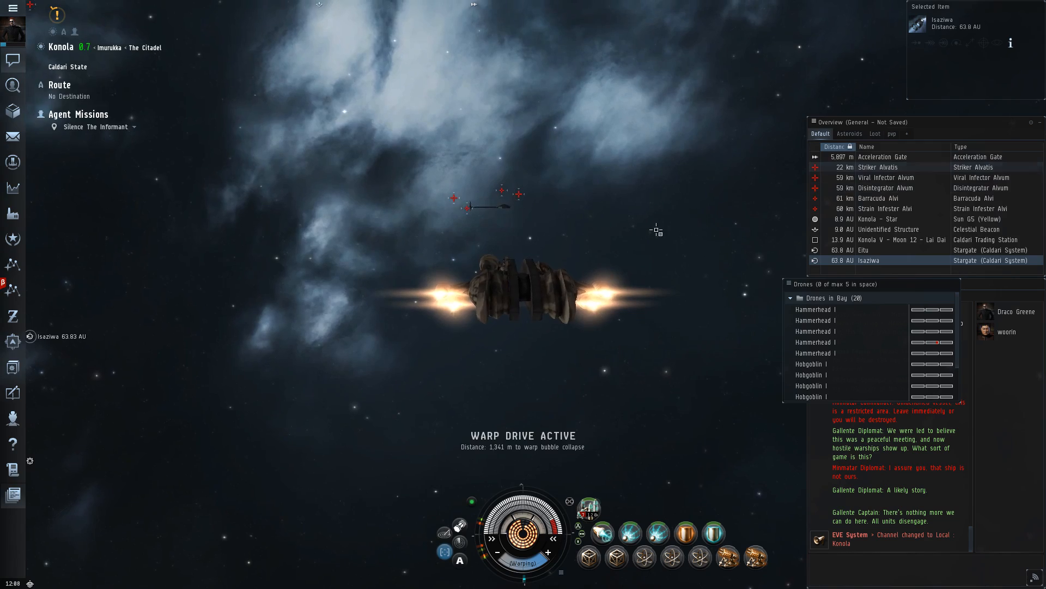
# Step: Hold range on the Striker Alvatis and begin locking the Barracuda Alvi rogue drone
pyautogui.click(877, 166)
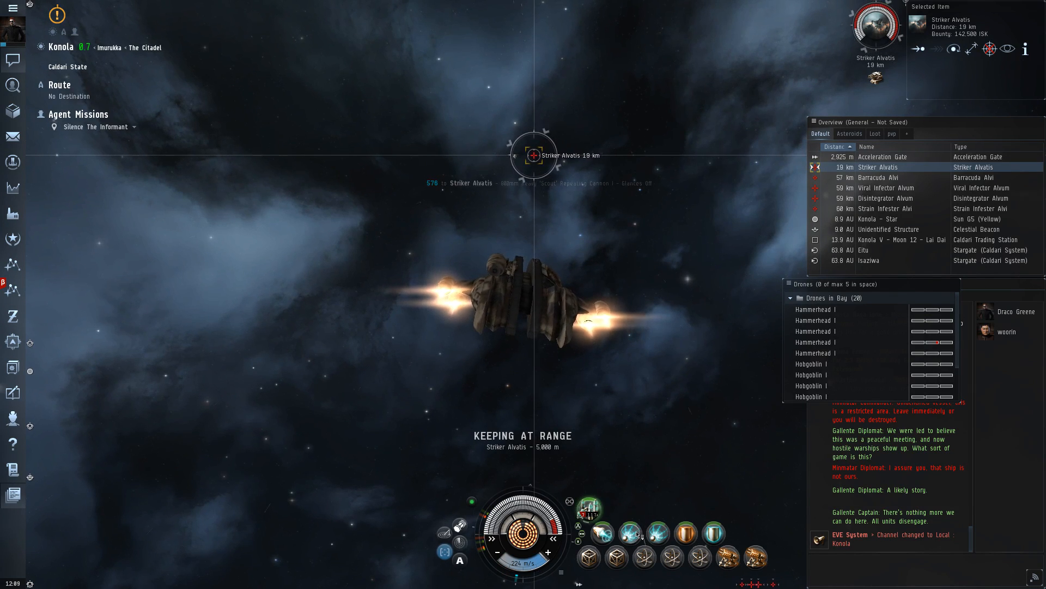
pyautogui.moveTo(657, 532)
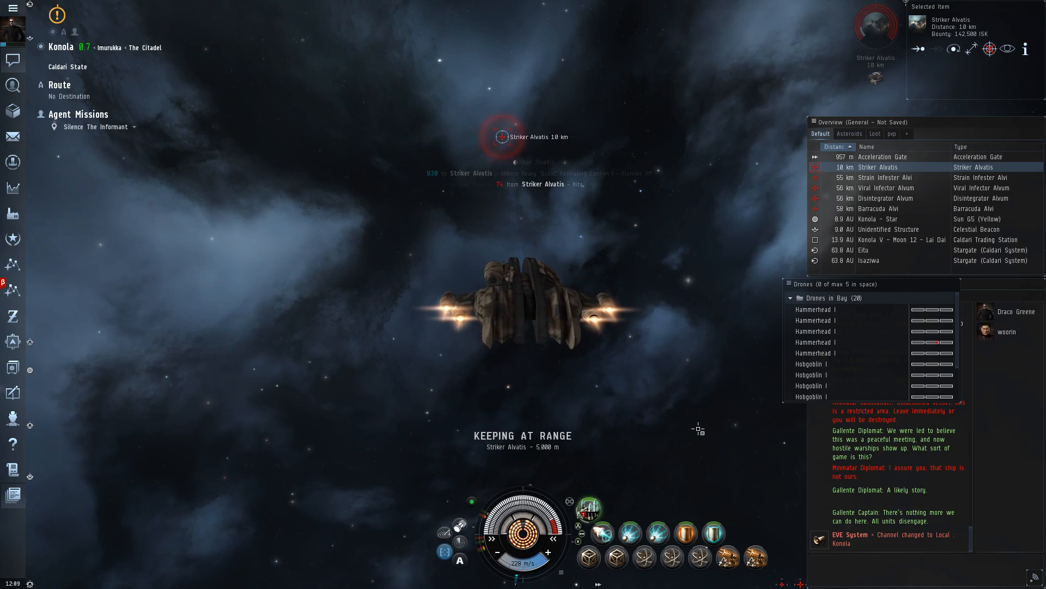
pyautogui.click(886, 166)
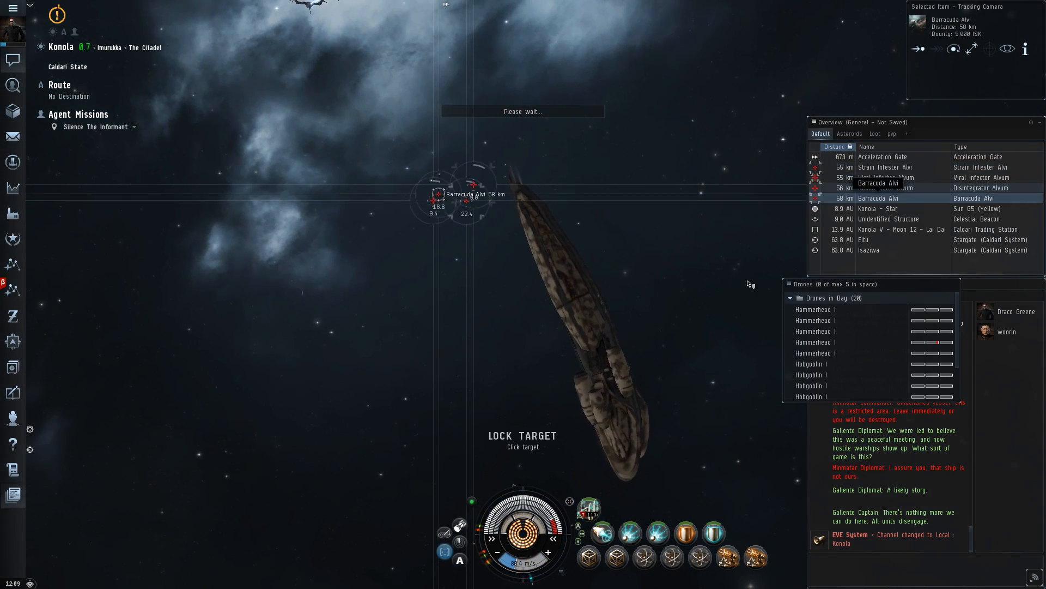
# Step: Lock the Barracuda Alvi, Disintegrator Alvum and Strain Infester Alvi, then bring up the character standings
pyautogui.click(815, 309)
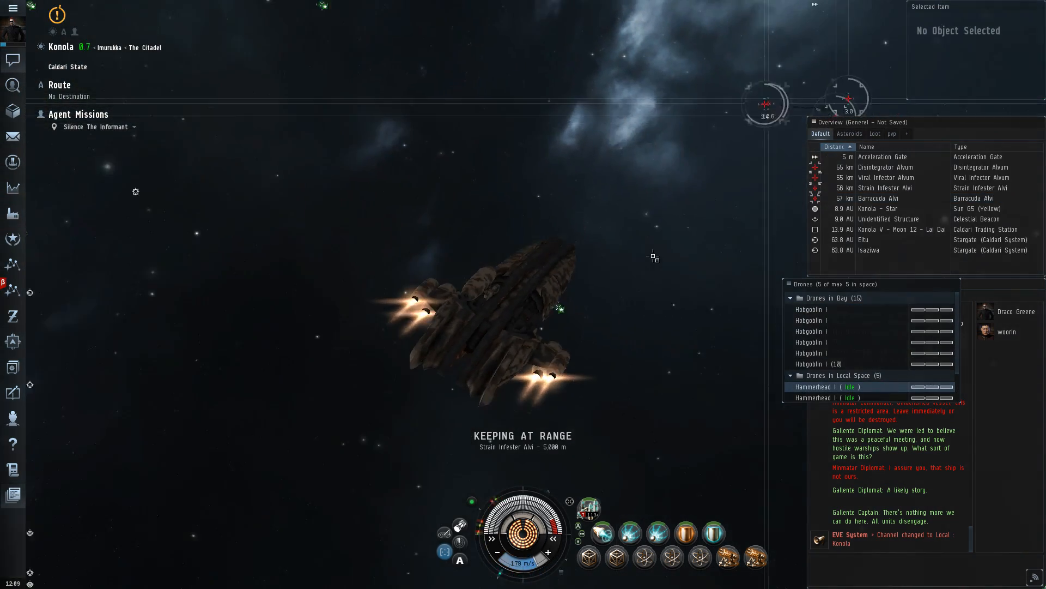
pyautogui.click(885, 166)
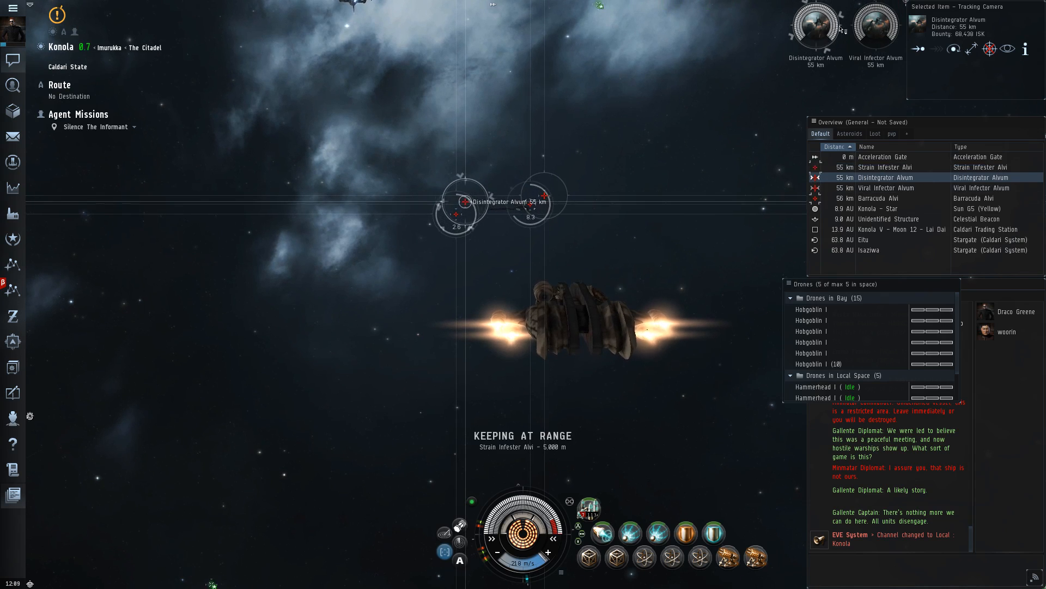
pyautogui.click(876, 166)
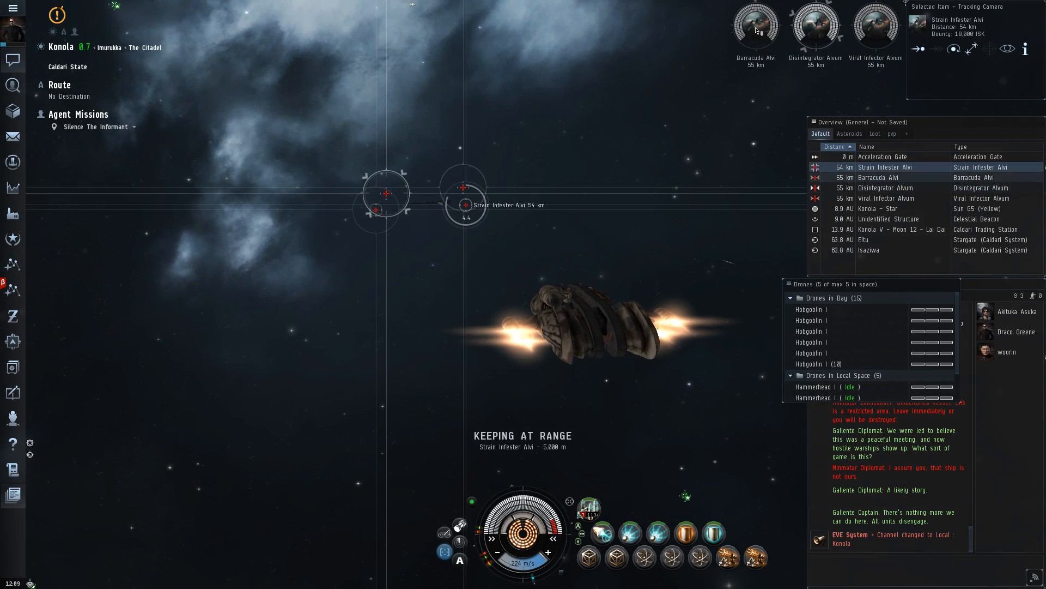
pyautogui.click(878, 167)
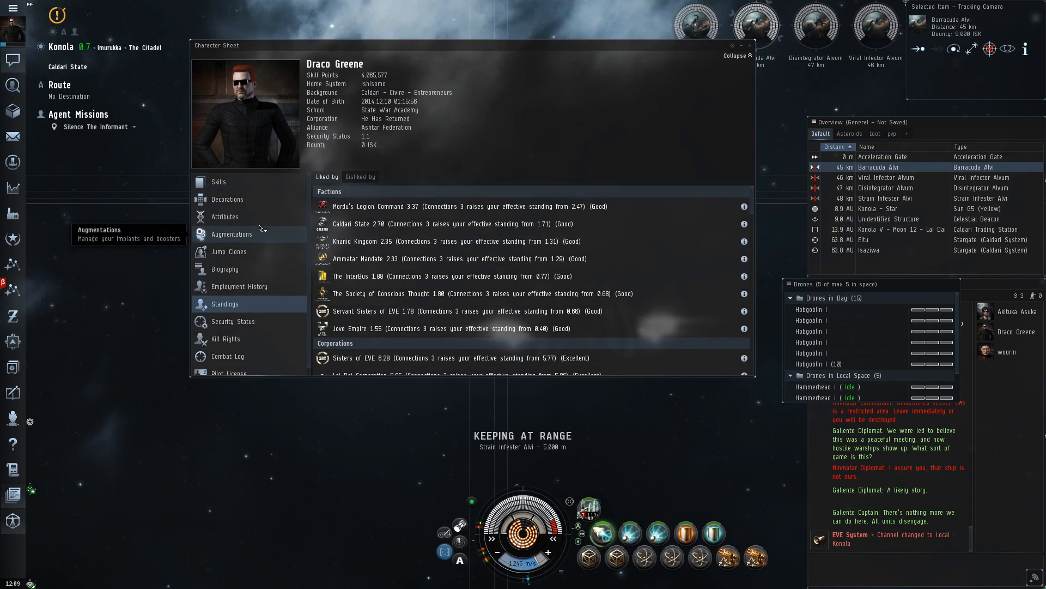
# Step: Browse the character biography, then keep attacking the Viral Infector Alvum until it explodes
pyautogui.click(225, 268)
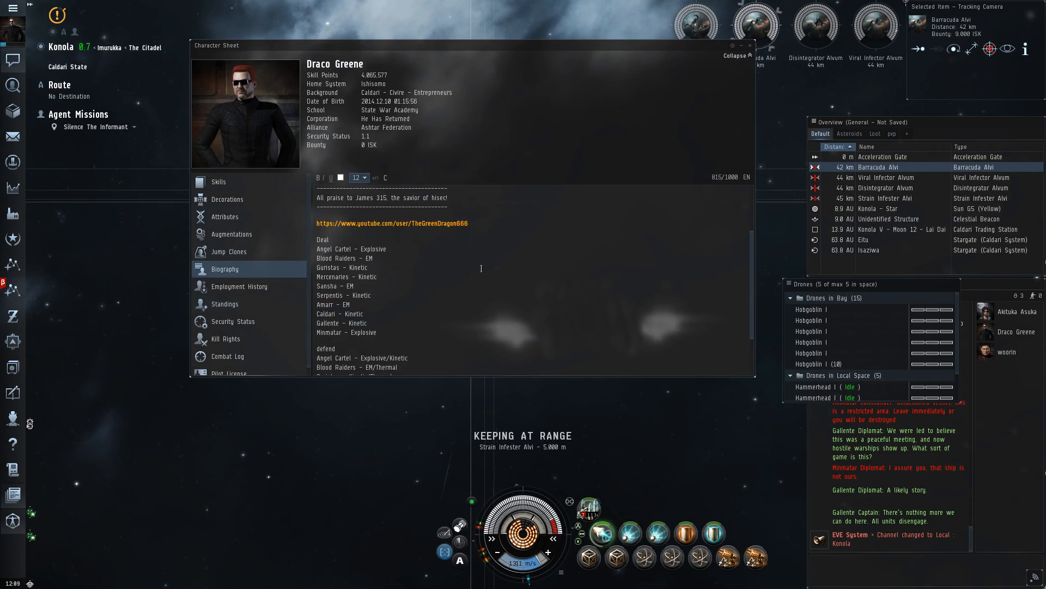
pyautogui.scroll(-3)
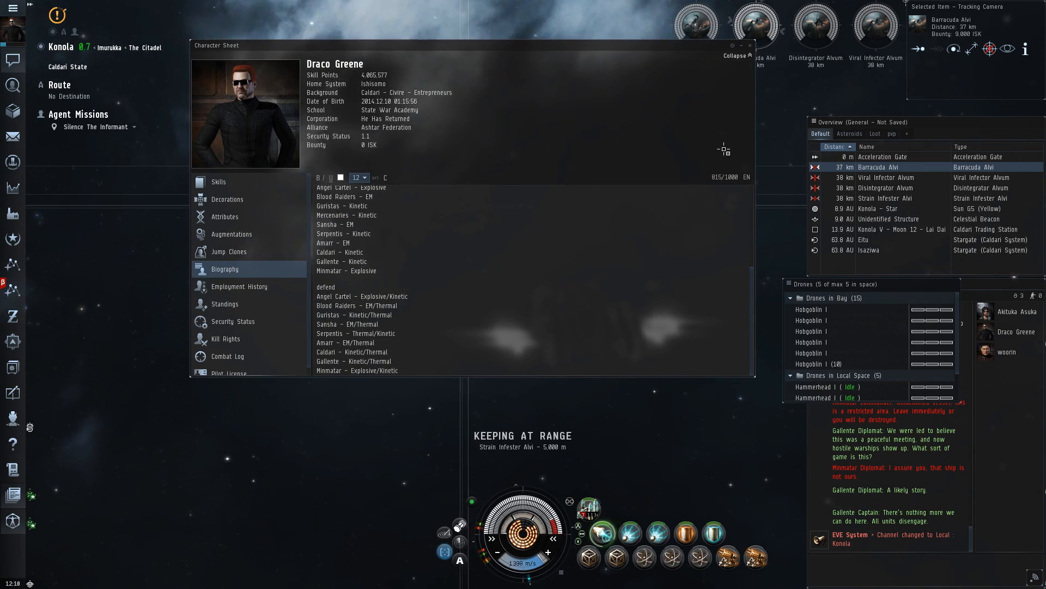
pyautogui.click(750, 44)
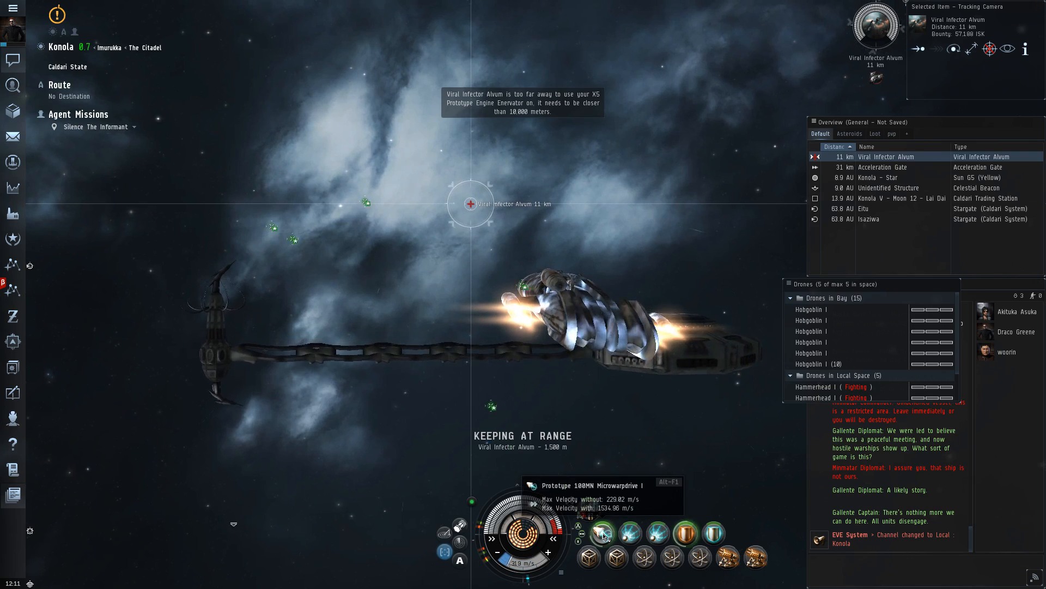
pyautogui.click(603, 532)
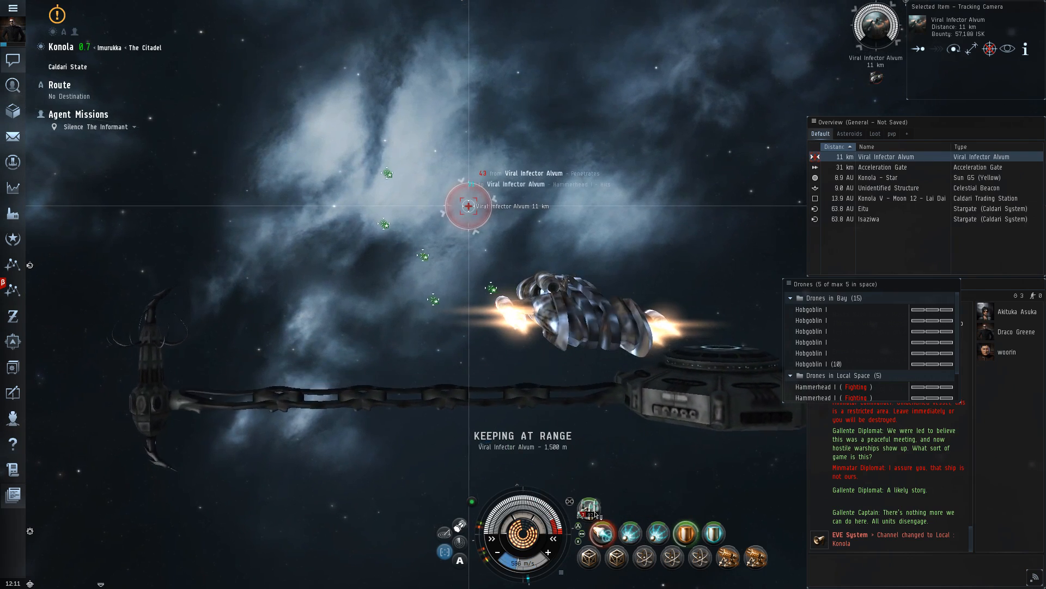
pyautogui.moveTo(600, 533)
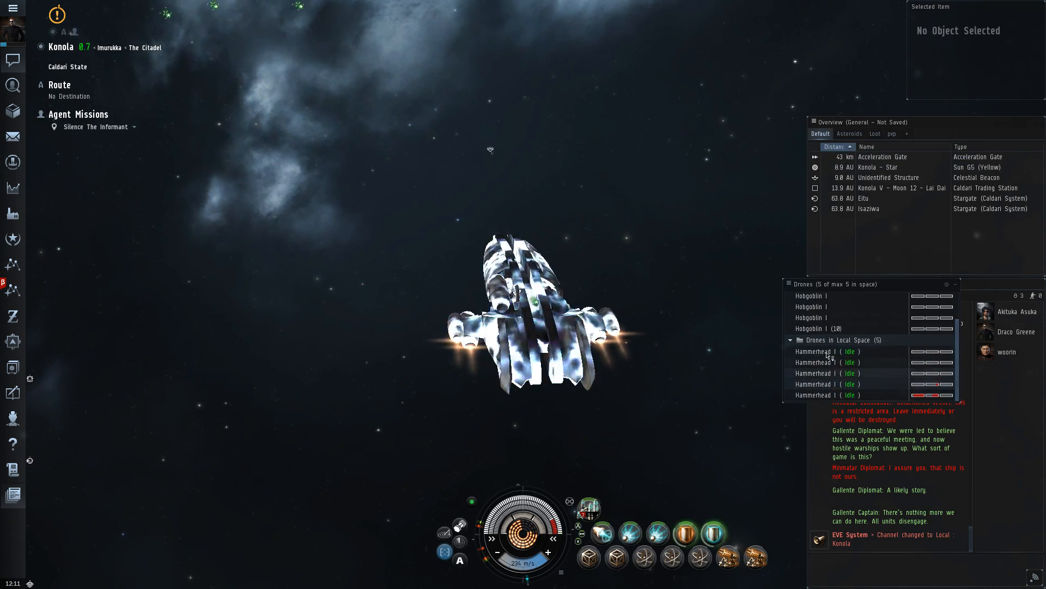
# Step: Recall the five Hammerhead drones to the drone bay and approach the Acceleration Gate
pyautogui.rightClick(814, 394)
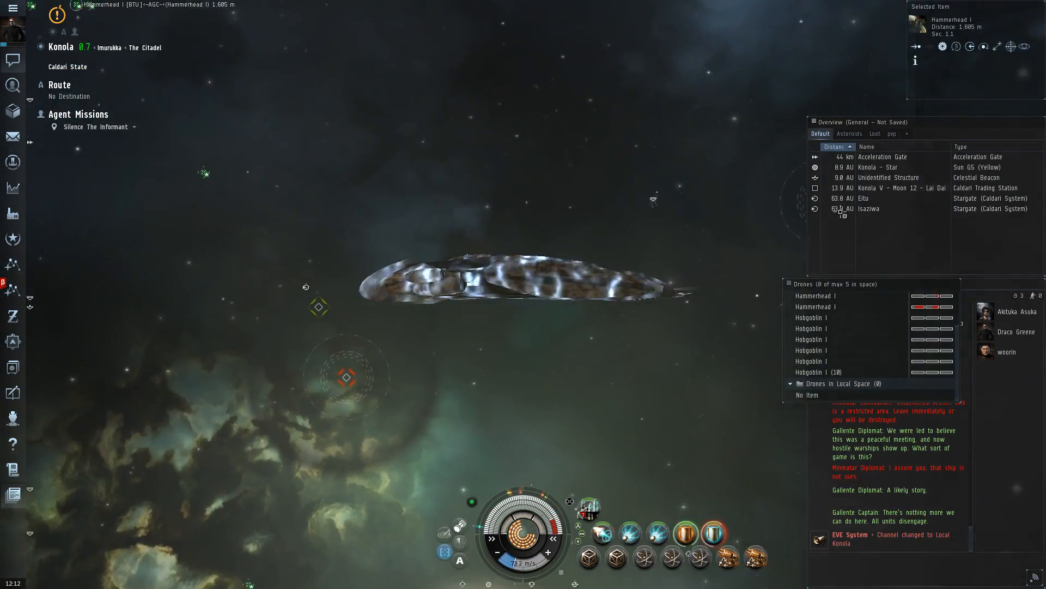
pyautogui.rightClick(883, 157)
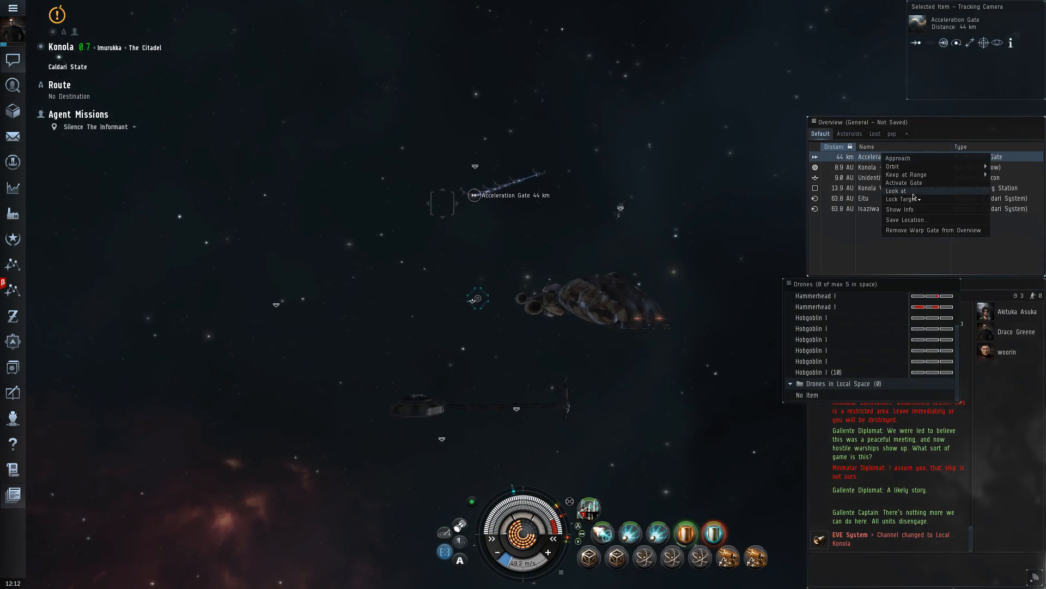
pyautogui.click(897, 157)
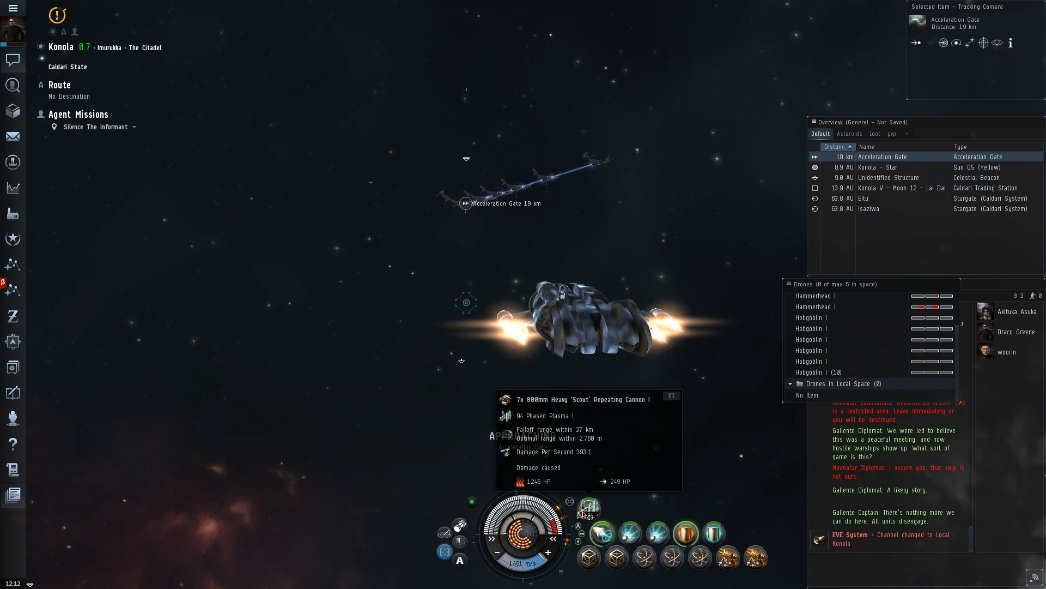
# Step: Activate the Acceleration Gate to jump into the next mercenary pocket
pyautogui.click(600, 533)
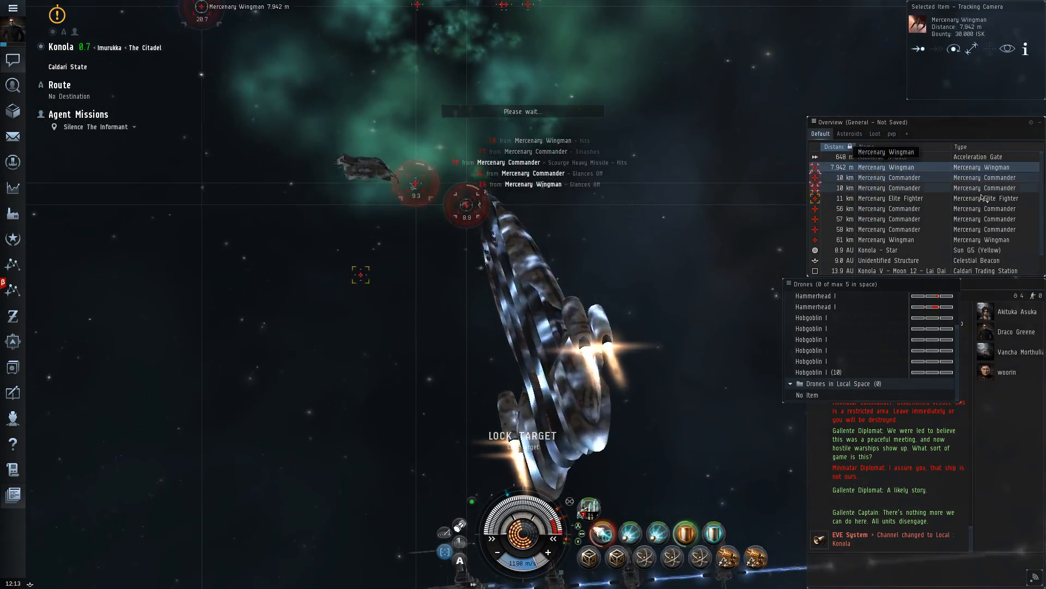
# Step: Lock the Mercenary Elite Fighter as a second target alongside the Wingman
pyautogui.click(888, 199)
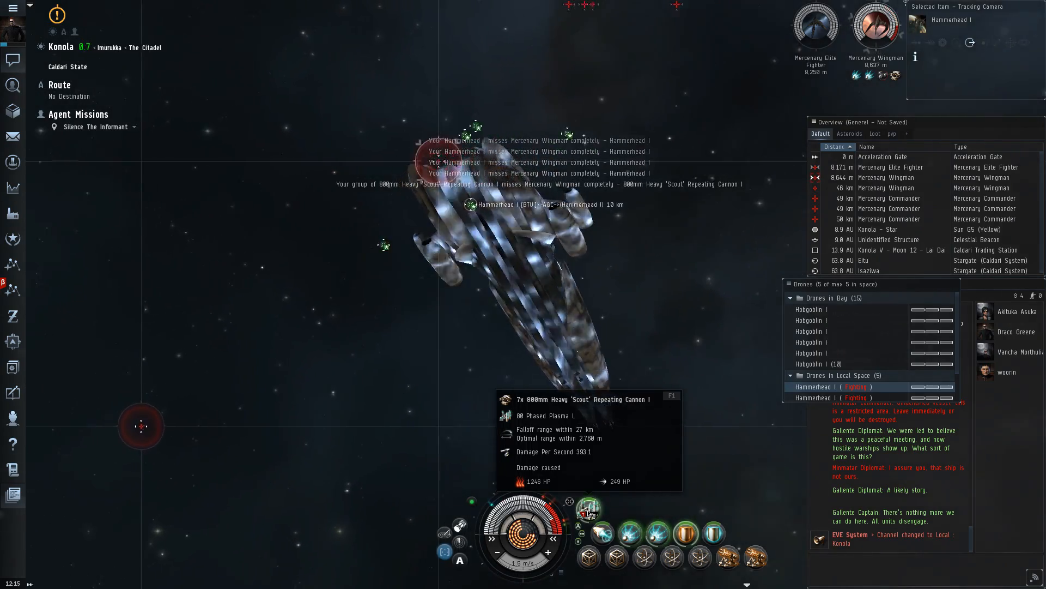
# Step: Attack the Mercenary Elite Fighter, then pick a Mercenary Commander to pursue next
pyautogui.click(888, 177)
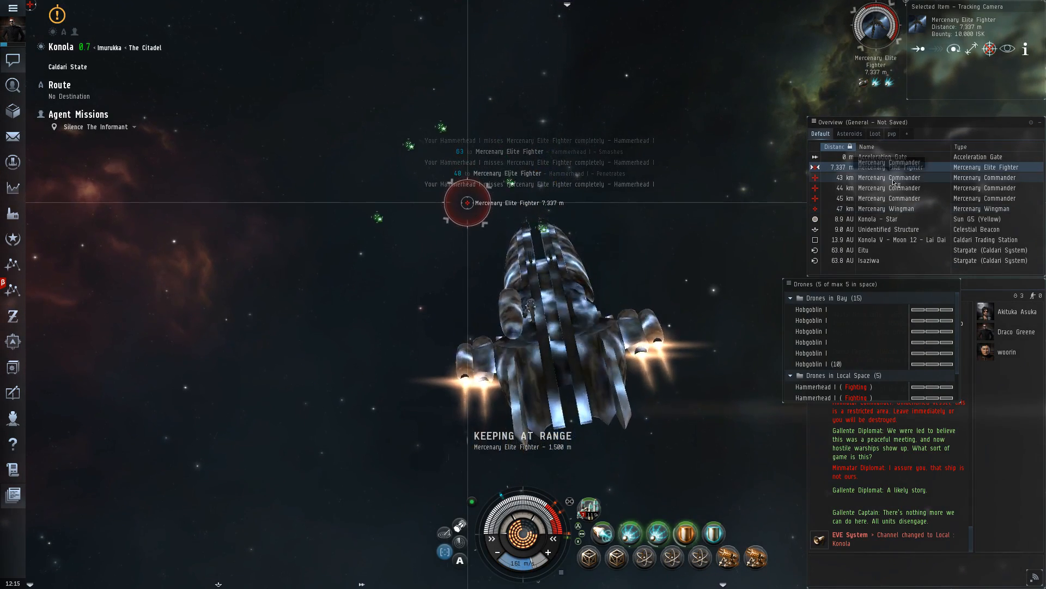
pyautogui.click(888, 208)
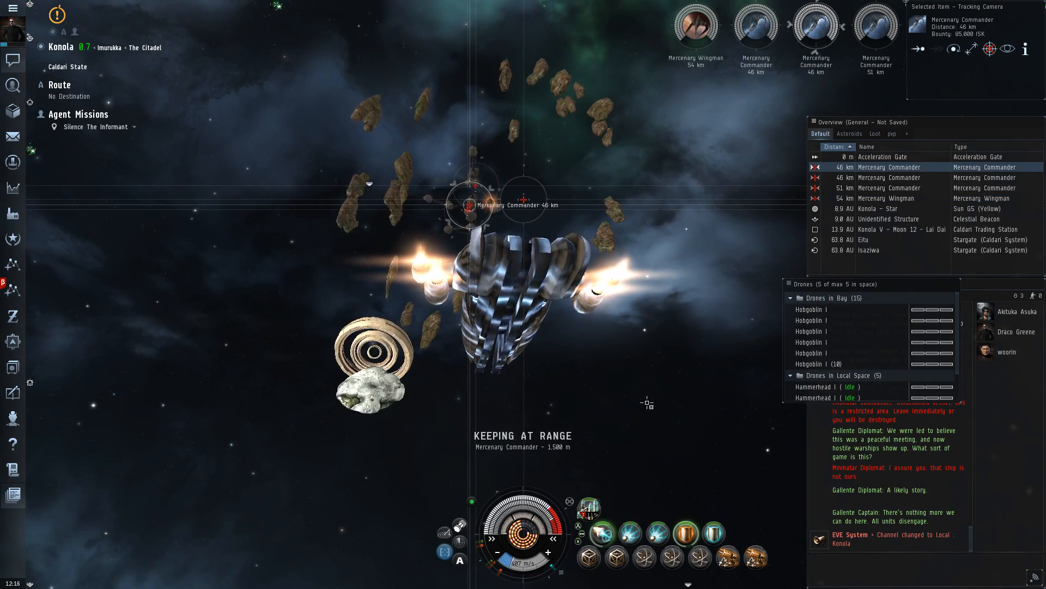
# Step: Order the Hammerhead drones to engage the remaining Mercenary Wingman and Commanders
pyautogui.click(696, 27)
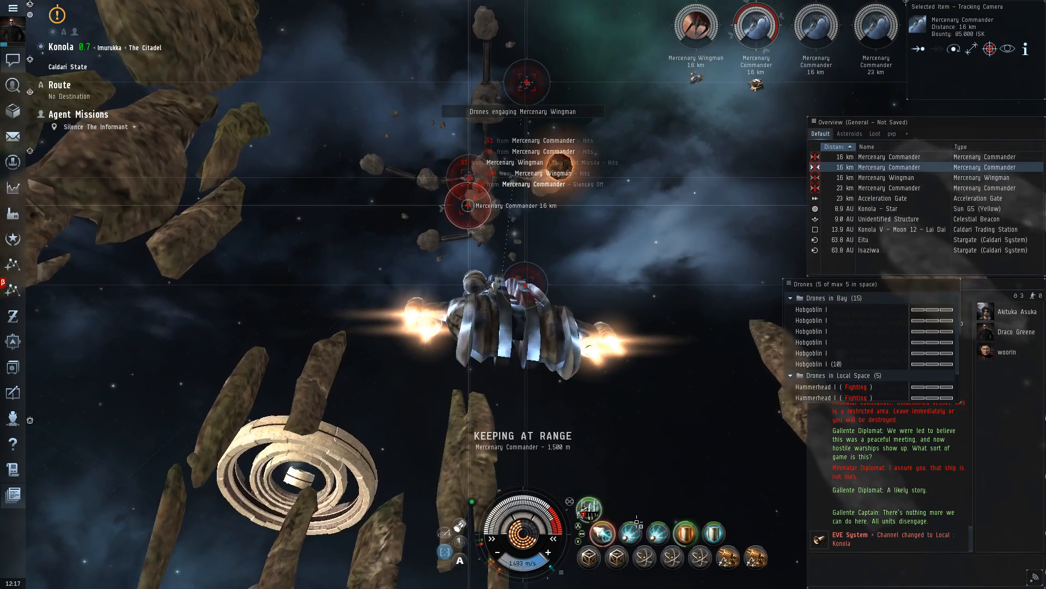
pyautogui.moveTo(629, 532)
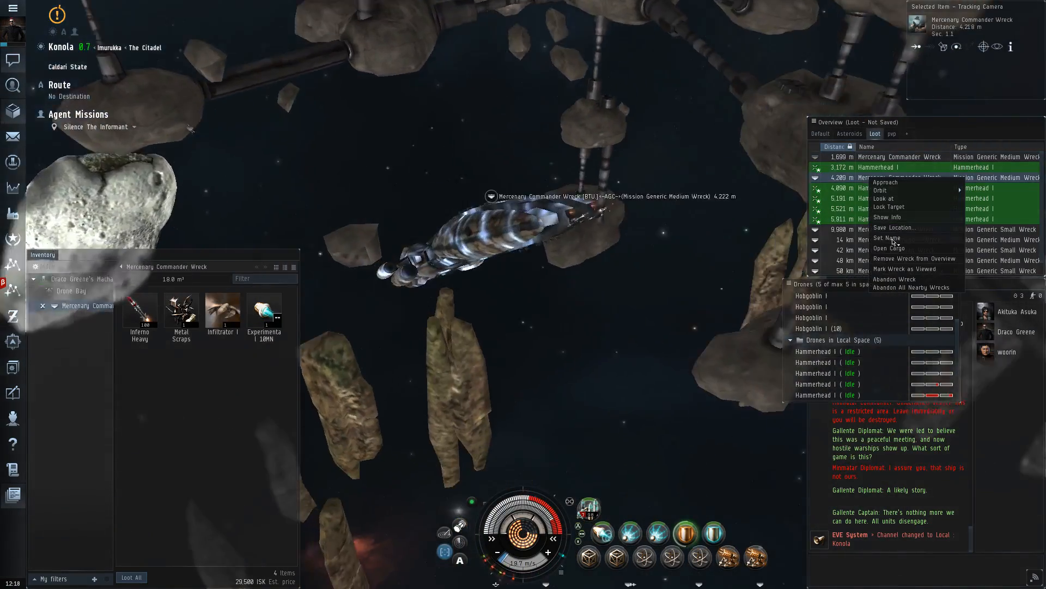
# Step: Open the Mercenary Commander Wreck's cargo from the Overview
pyautogui.click(885, 181)
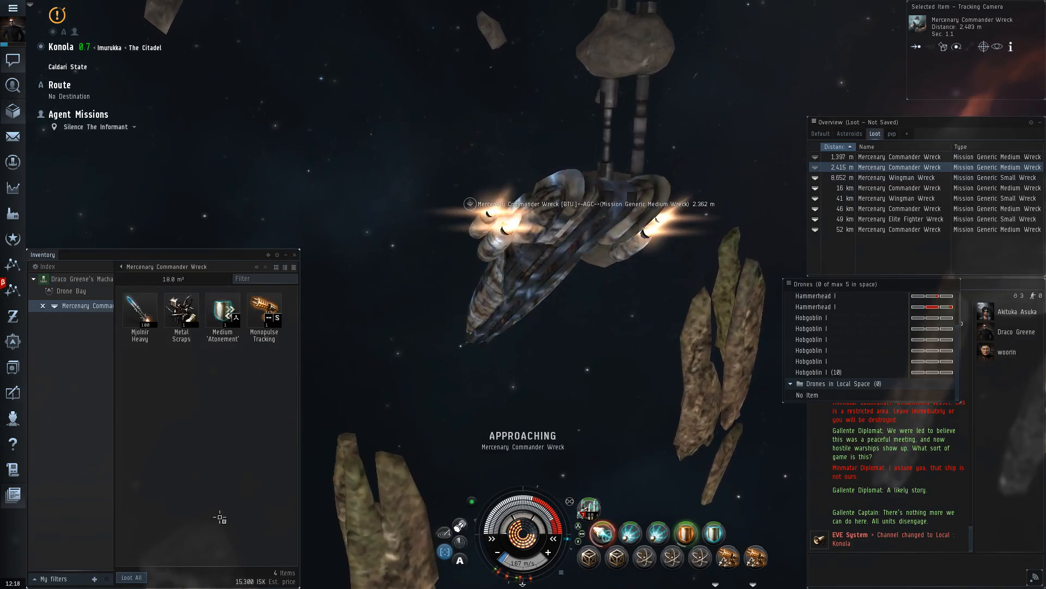
# Step: Loot all items from the Mercenary Commander Wreck's cargo
pyautogui.click(898, 178)
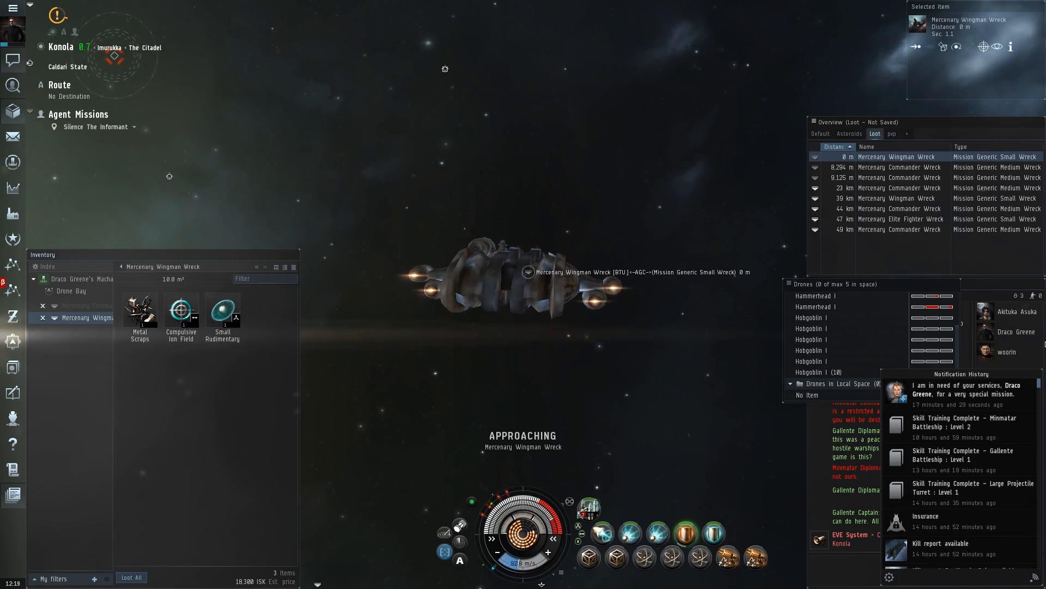
# Step: Loot all items from the Wingman Wreck, then bring up actions for another Wingman Wreck
pyautogui.click(900, 188)
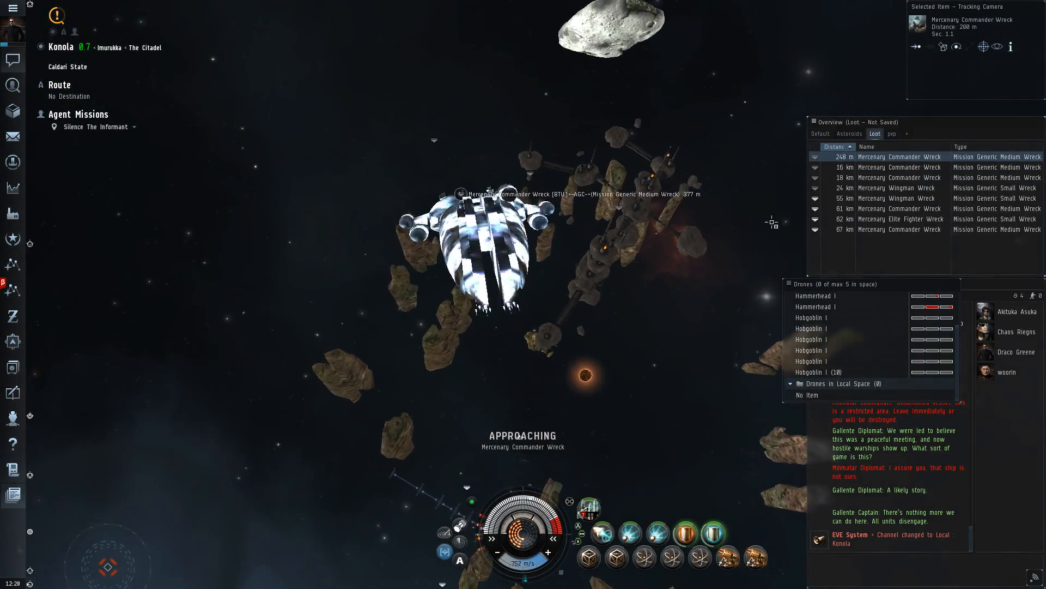
pyautogui.rightClick(901, 199)
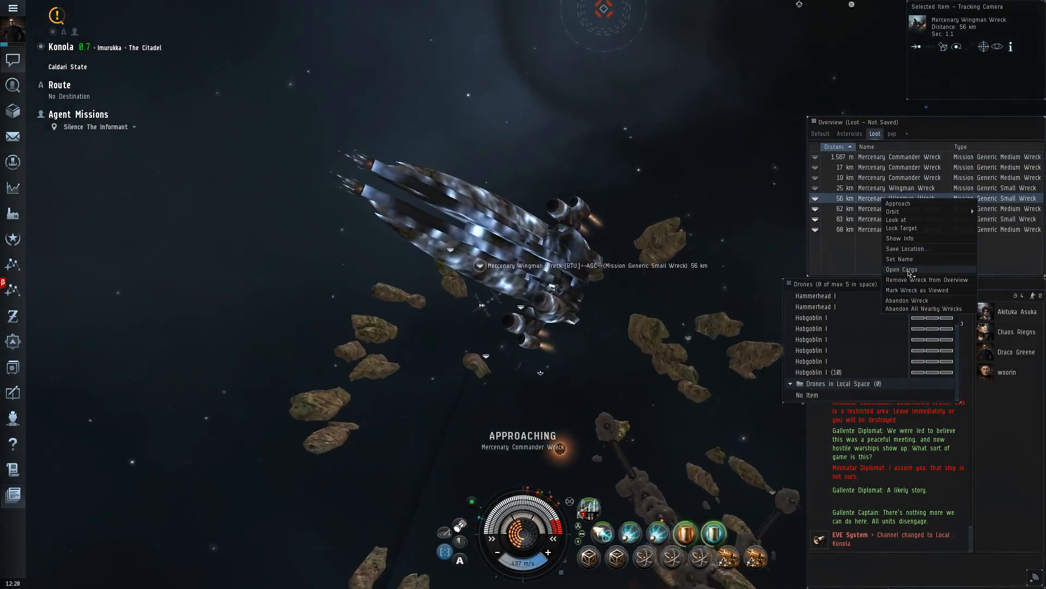